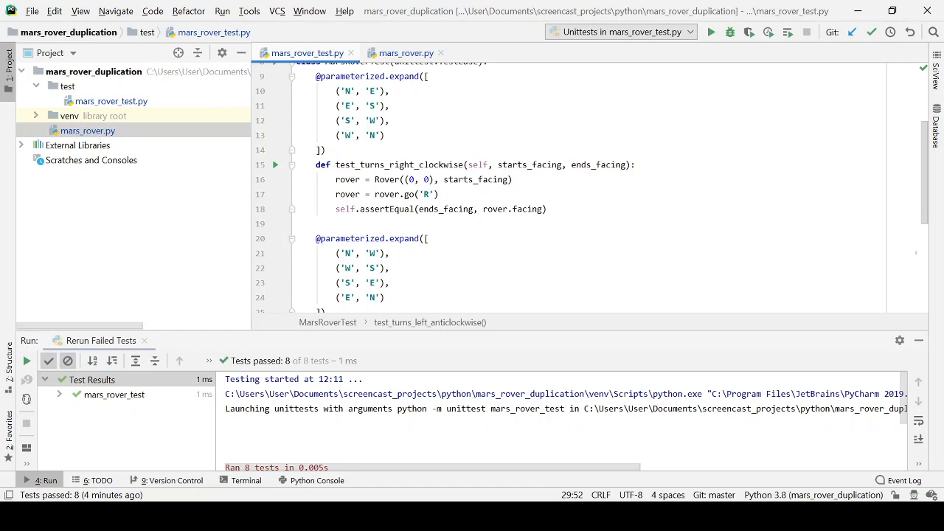
mouse_move(376, 222)
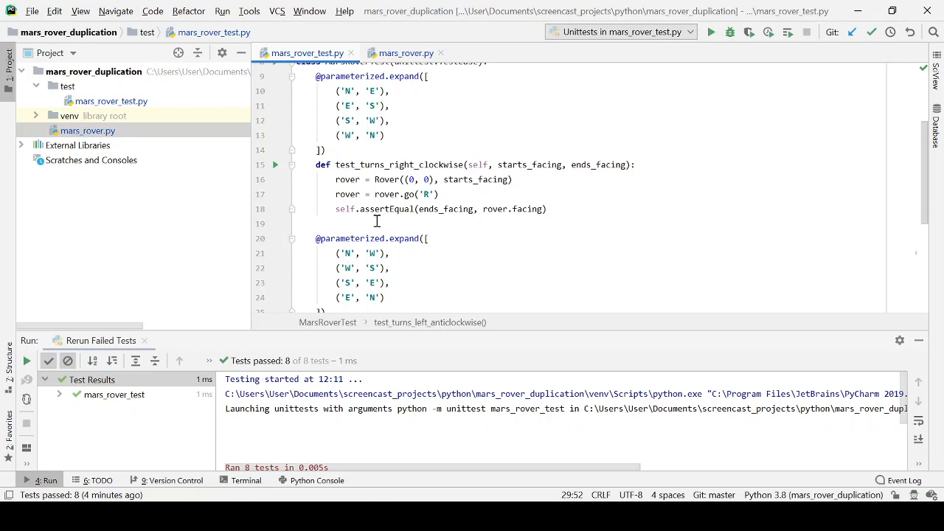
Follow rover.go in test_turns_right_clockwise to the Rover go method in mars_rover.py
click(405, 194)
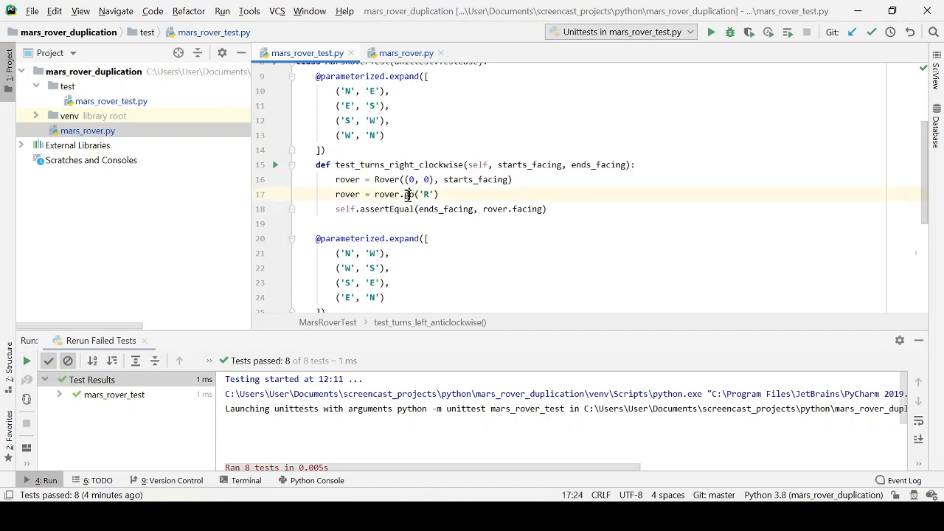
click(410, 194)
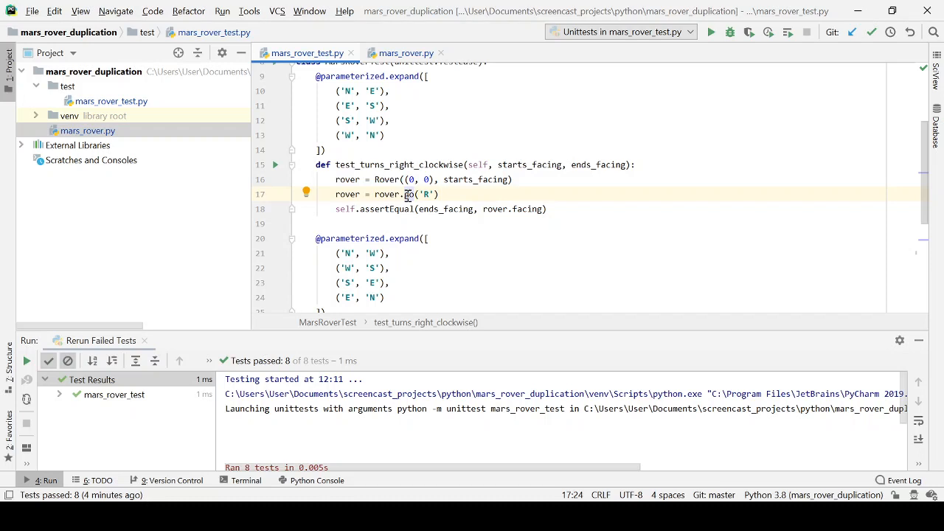
click(404, 53)
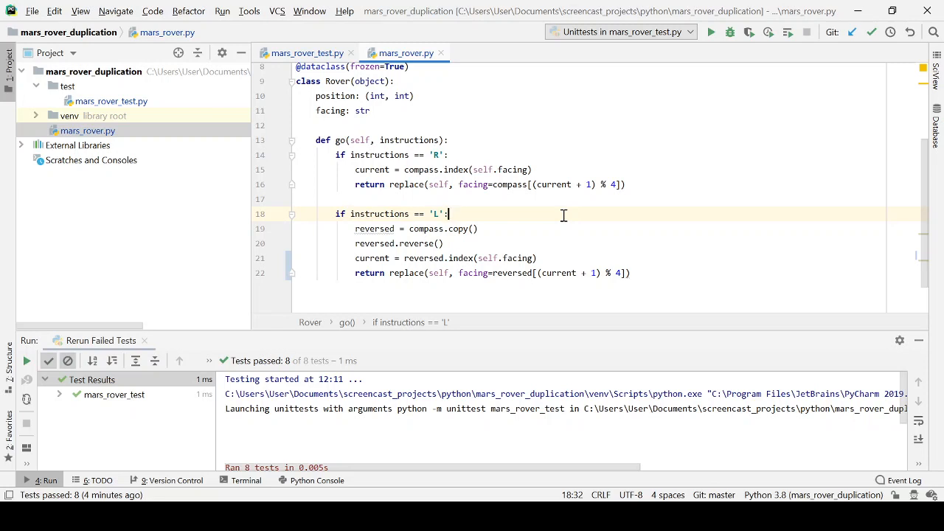
mouse_move(642, 190)
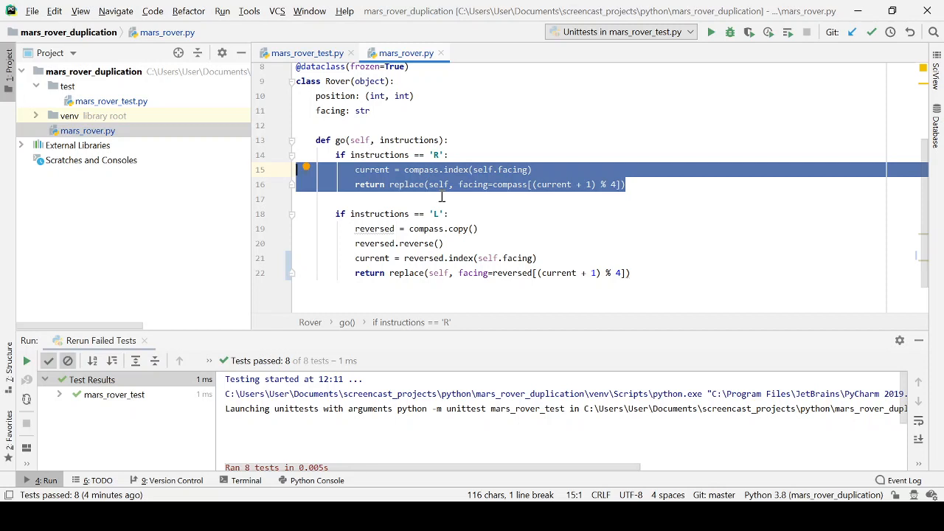
mouse_move(443, 199)
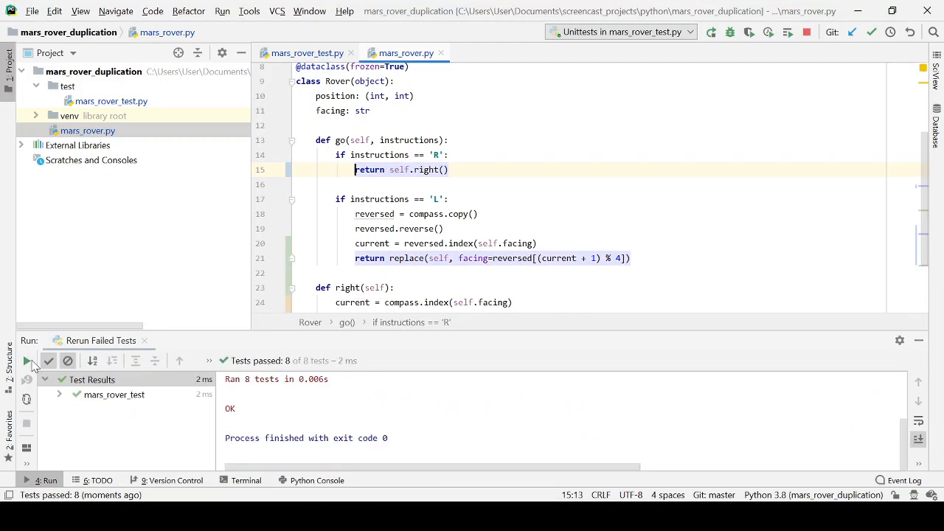
mouse_move(393, 363)
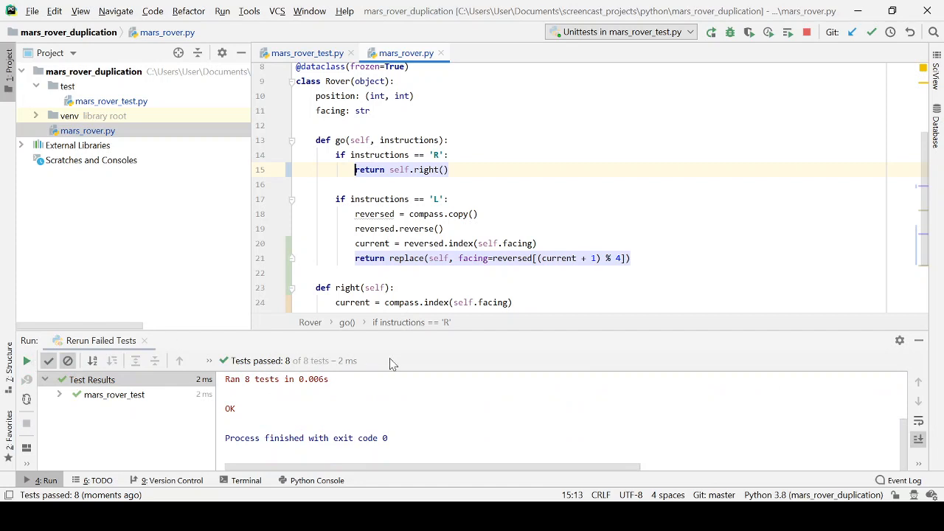
Extract the 'R' and 'L' branch bodies of go into right() and left(), and rerun the tests
click(630, 258)
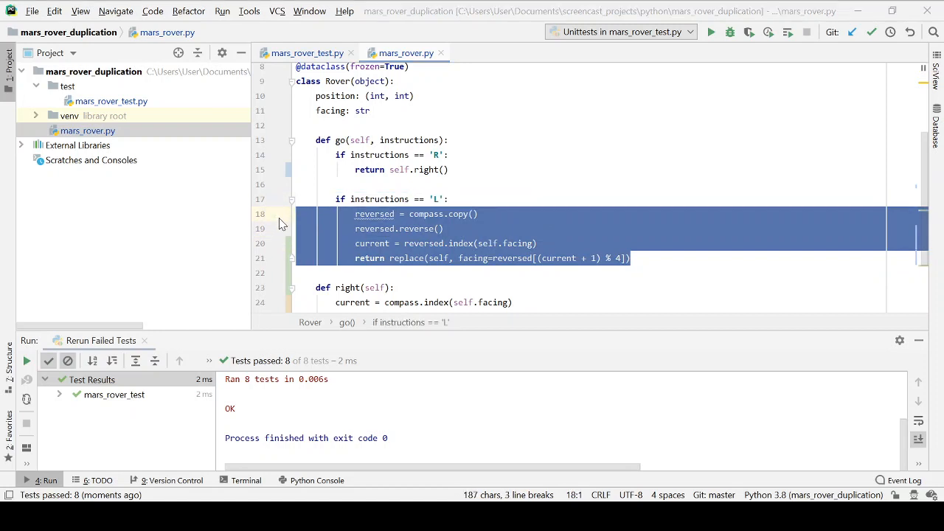
mouse_move(456, 382)
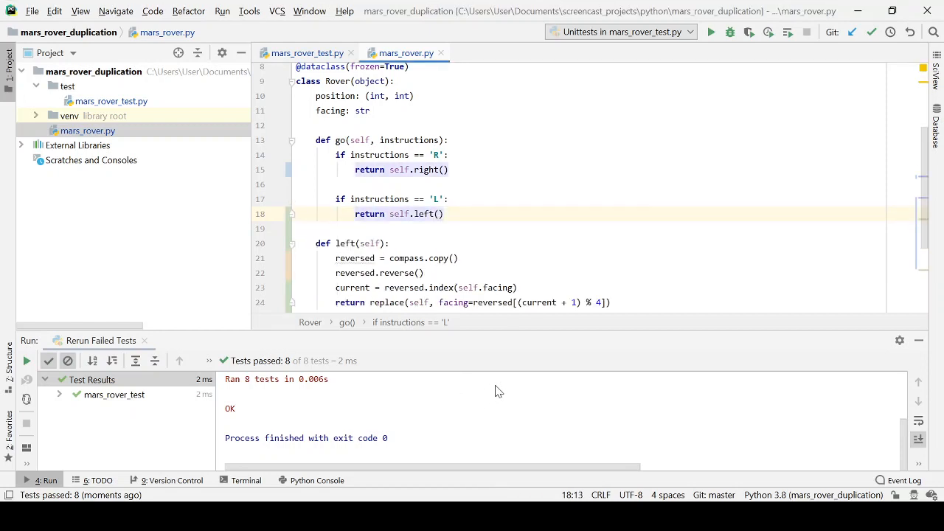
click(26, 360)
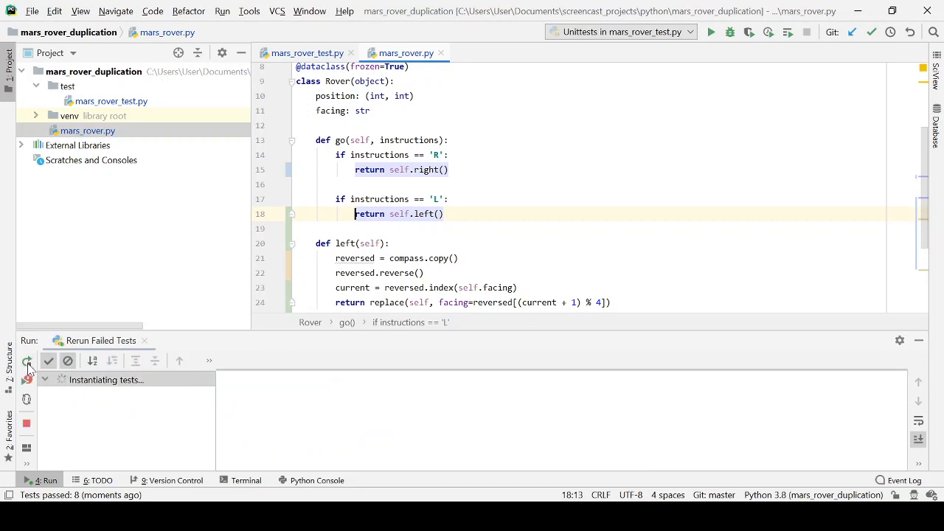
click(28, 361)
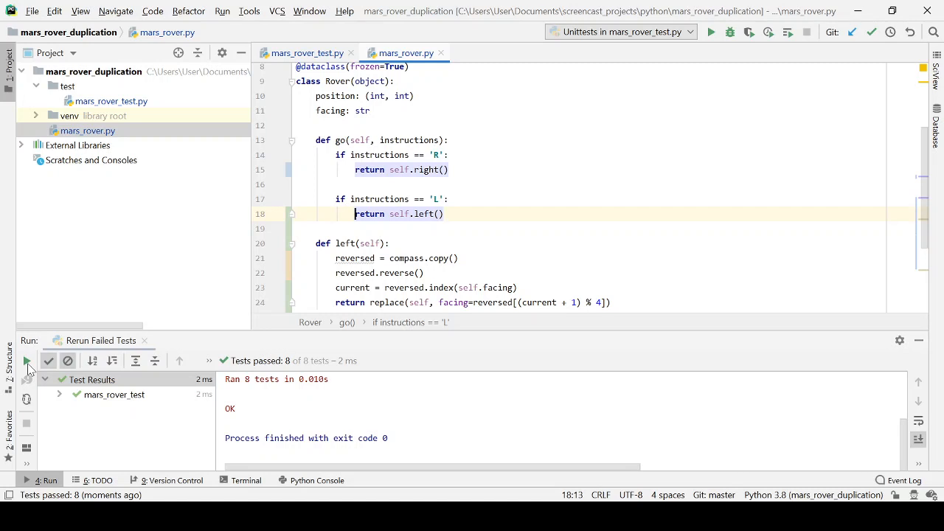
mouse_move(469, 251)
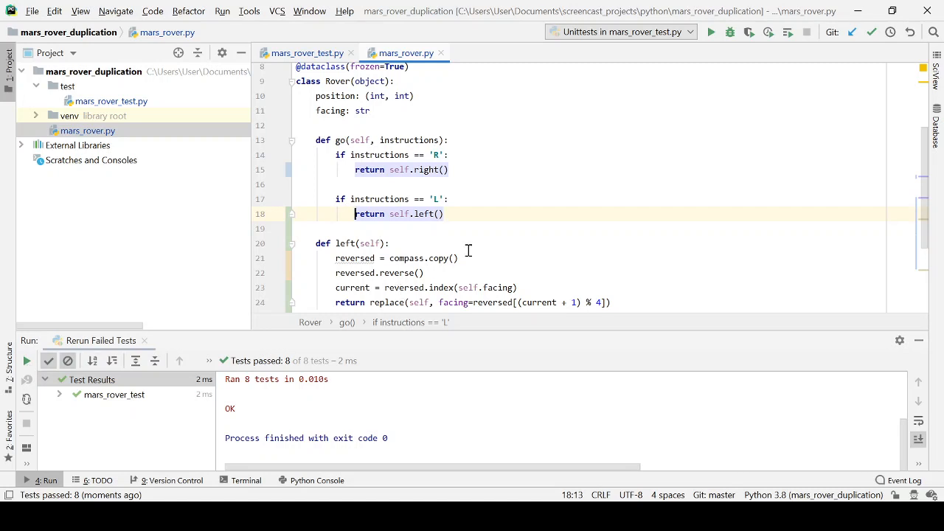
Extract right()'s body into turn() with a compass parameter, and rerun the 8 tests
scroll(down, 3)
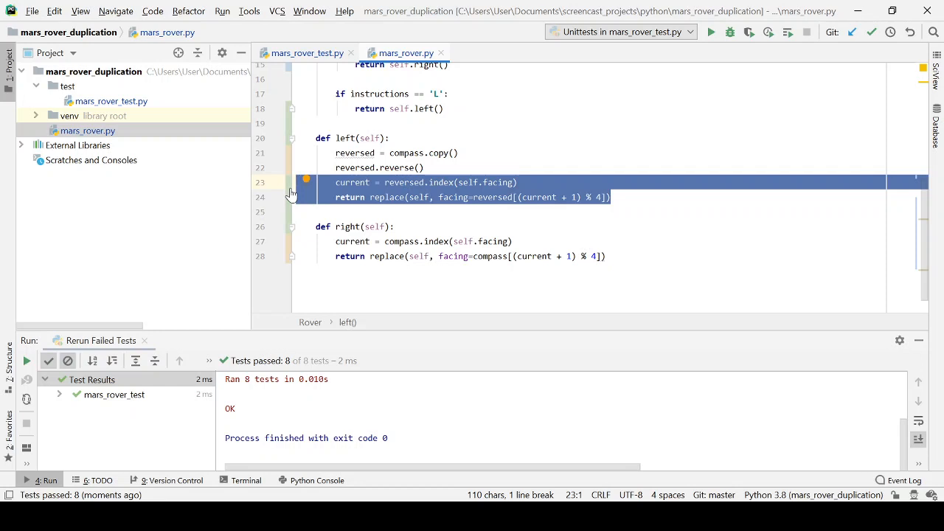
mouse_move(619, 256)
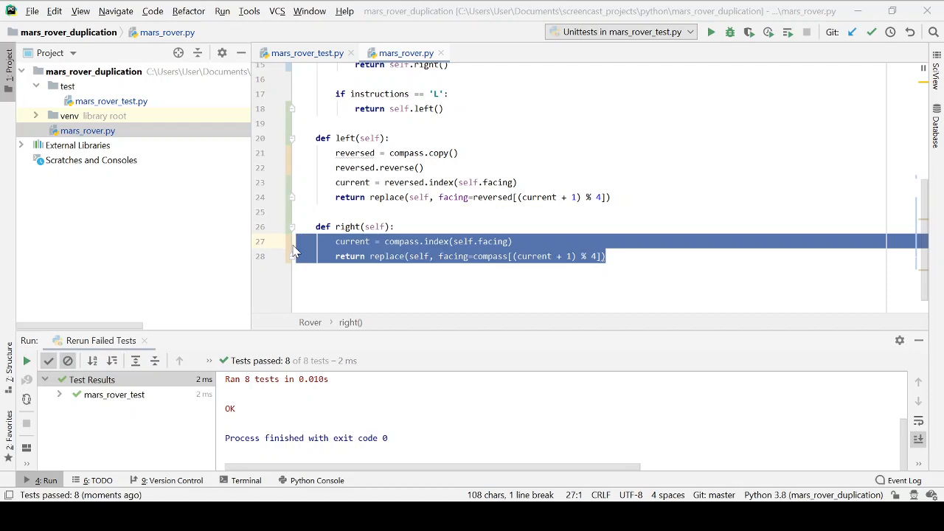
mouse_move(502, 382)
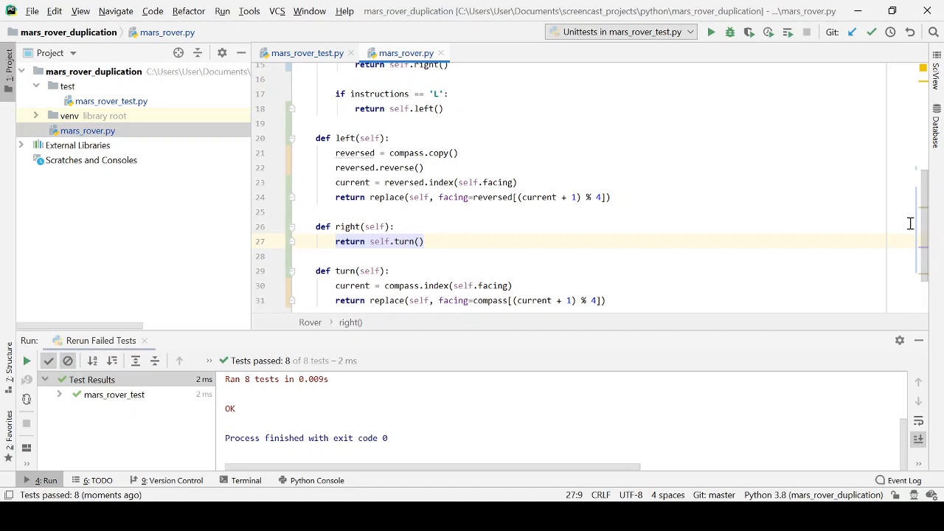
mouse_move(403, 288)
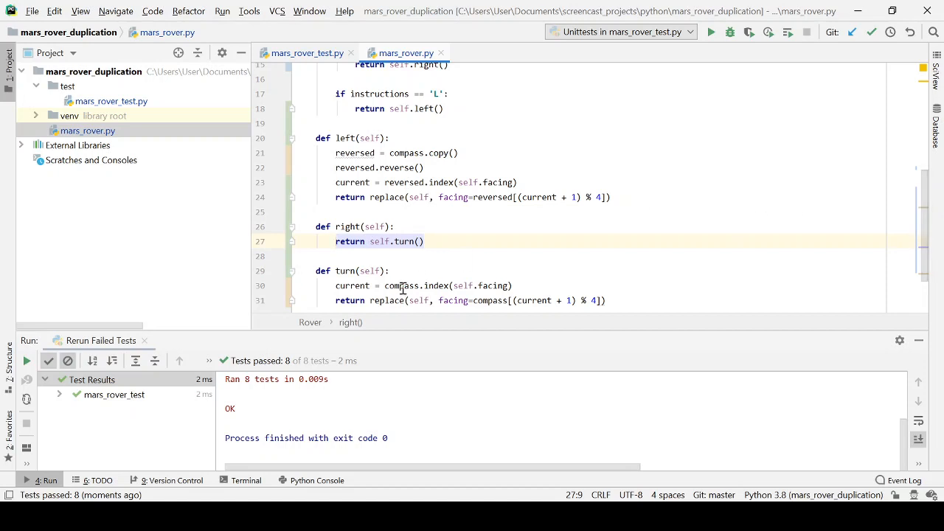
double_click(401, 285)
text(, compass)
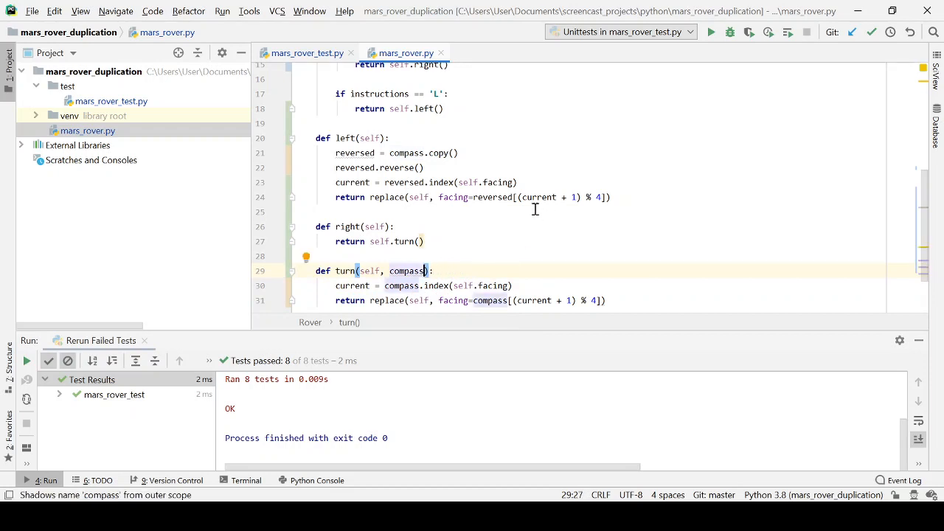
mouse_move(419, 243)
text(compass)
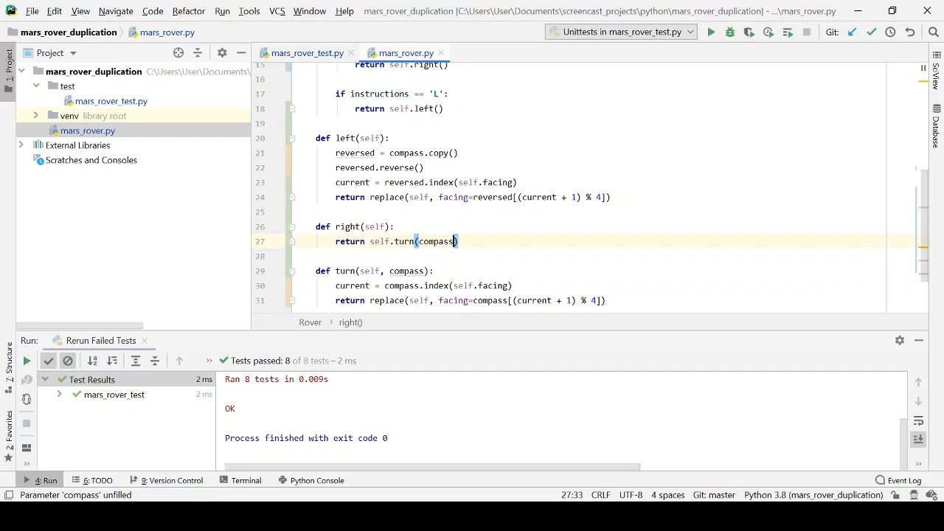
click(496, 212)
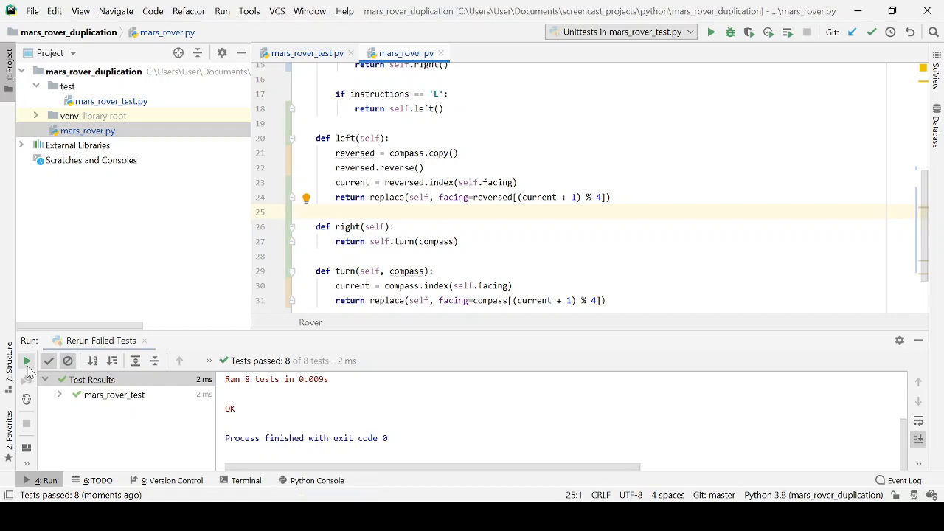
click(26, 361)
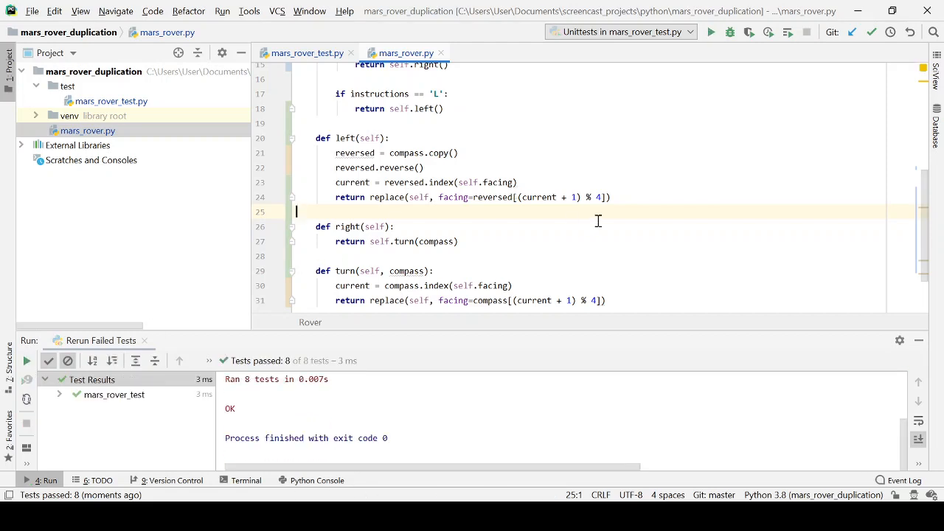
mouse_move(633, 197)
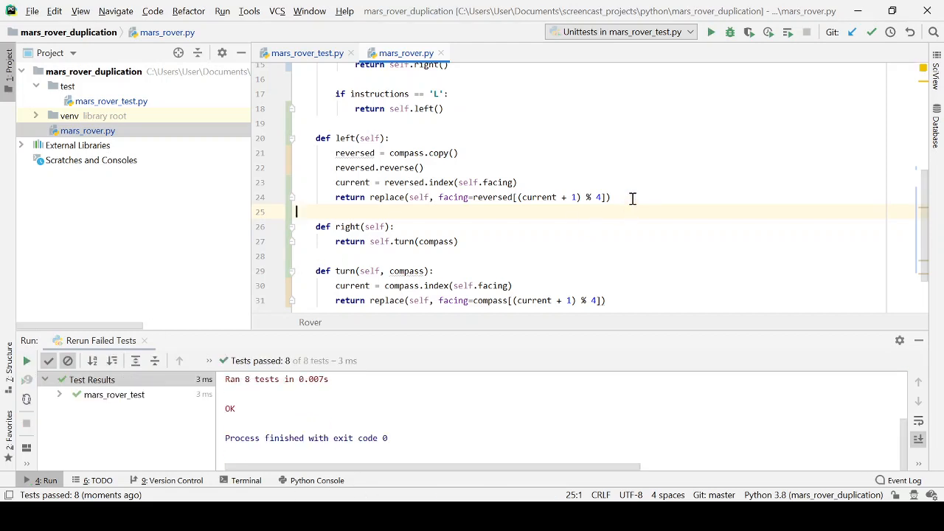
Replace the last two lines of left() with return self.turn(reversed)
click(609, 196)
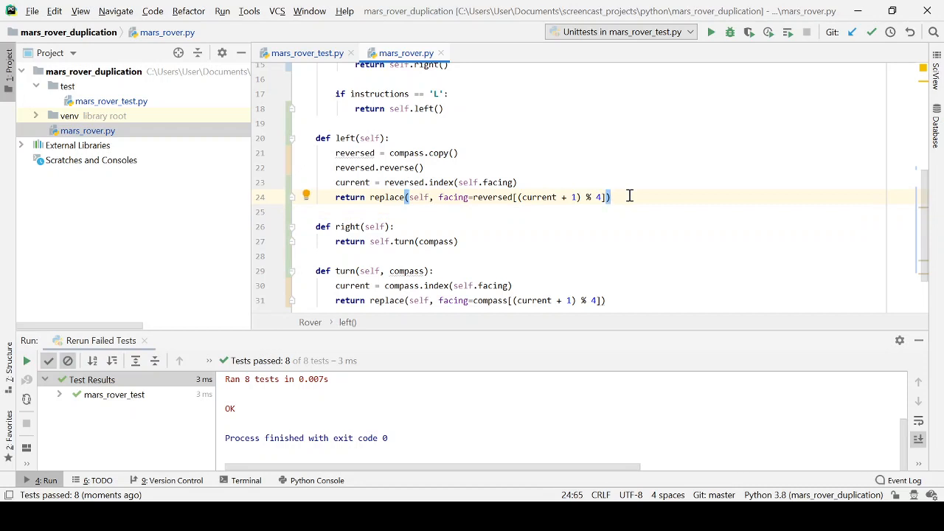
drag(611, 197, 335, 182)
text(re)
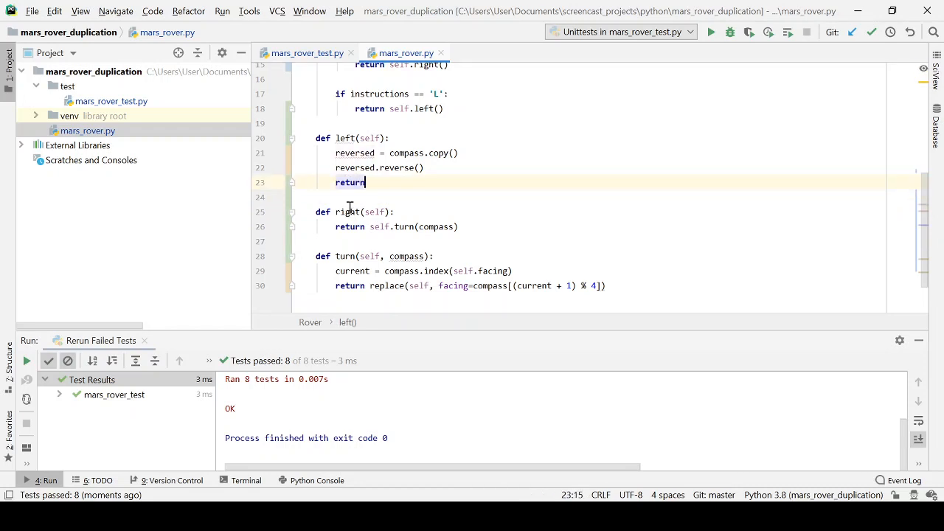
text(turn)
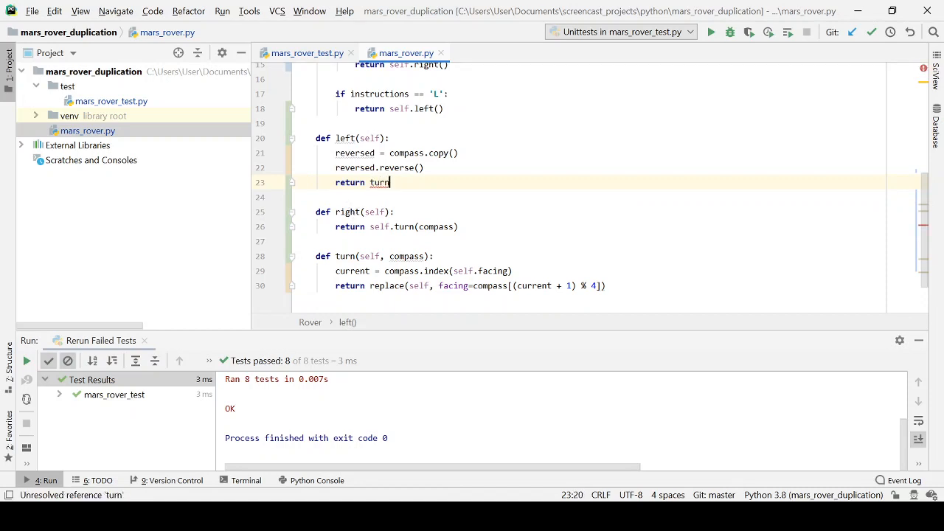
text((reversed))
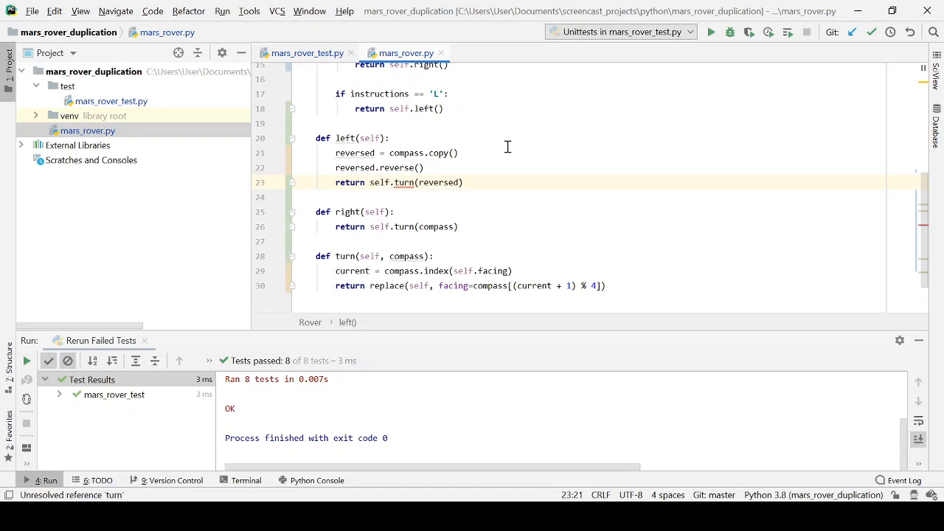
click(457, 152)
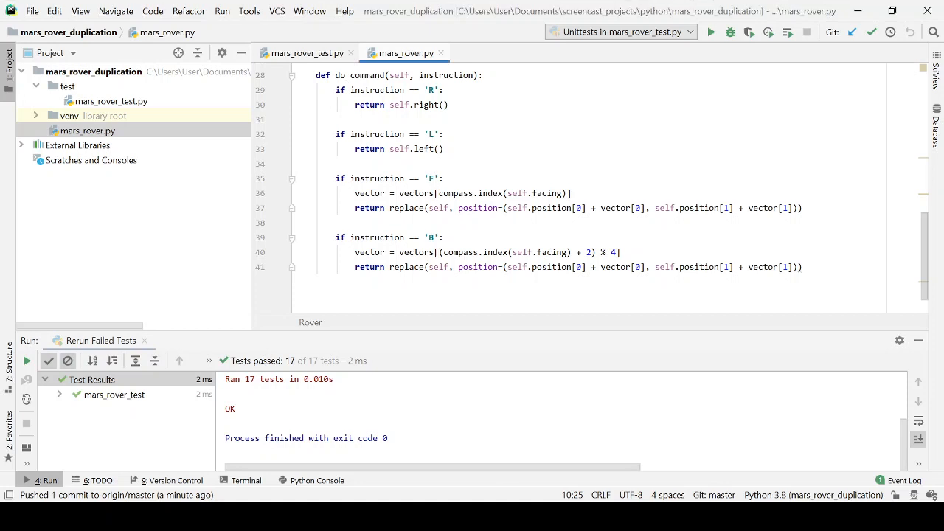
Review the forward, back and instruction-sequence tests in mars_rover_test.py, all 17 passing
click(304, 52)
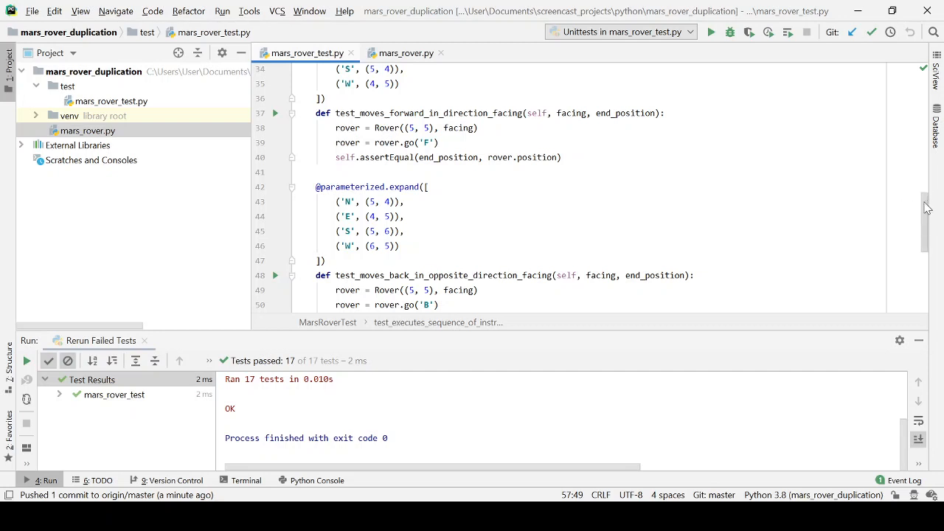
scroll(down, 3)
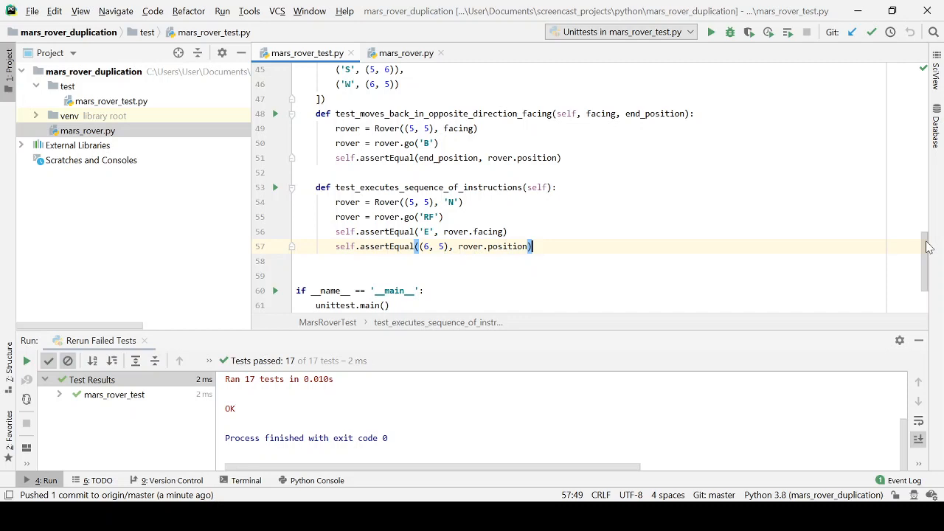
scroll(up, 3)
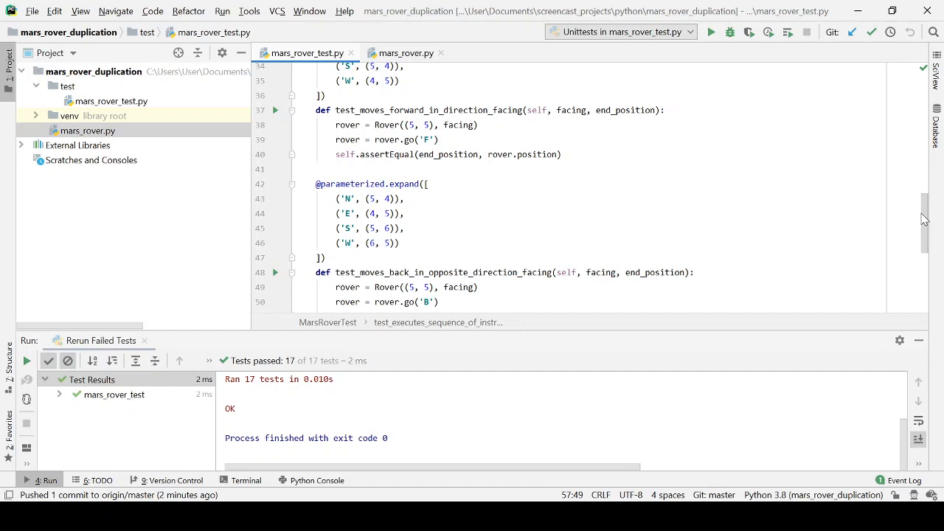
mouse_move(404, 54)
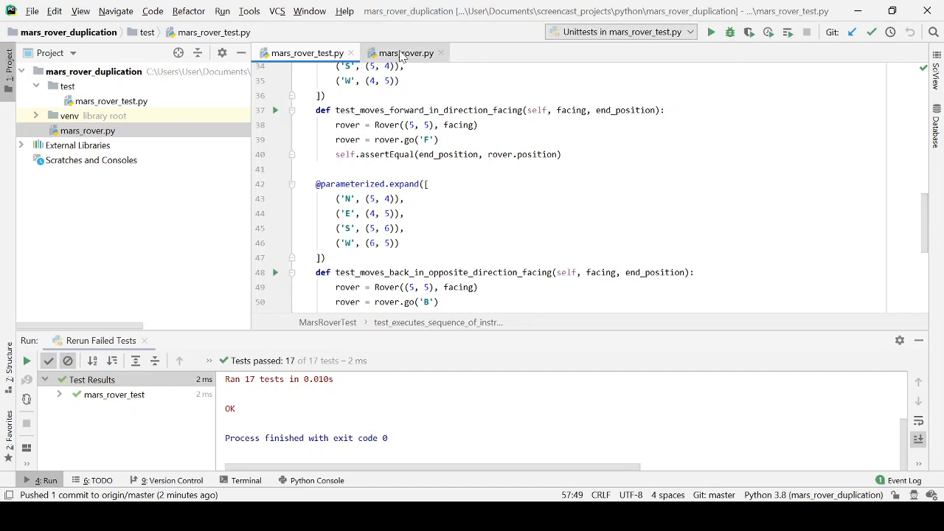
Extract the 'F' and 'B' branch bodies of do_command into forward() and back() methods
click(400, 52)
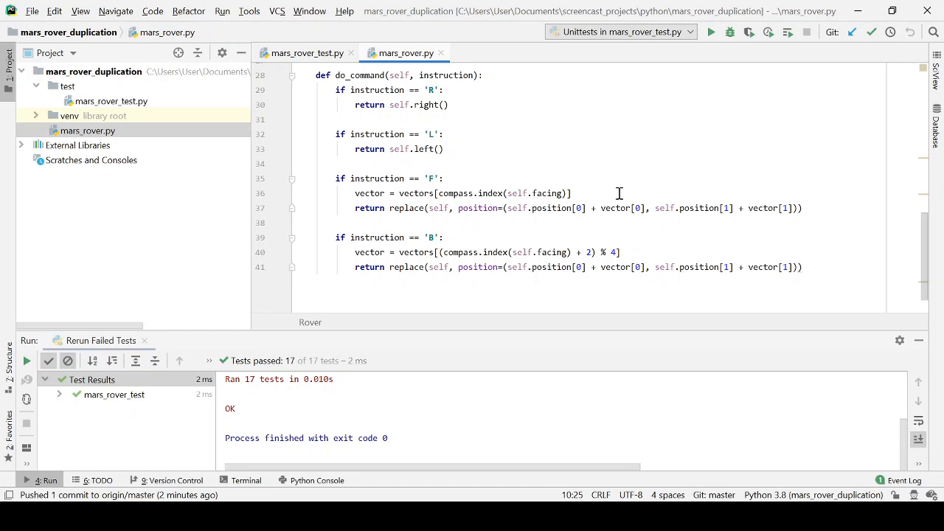
mouse_move(811, 208)
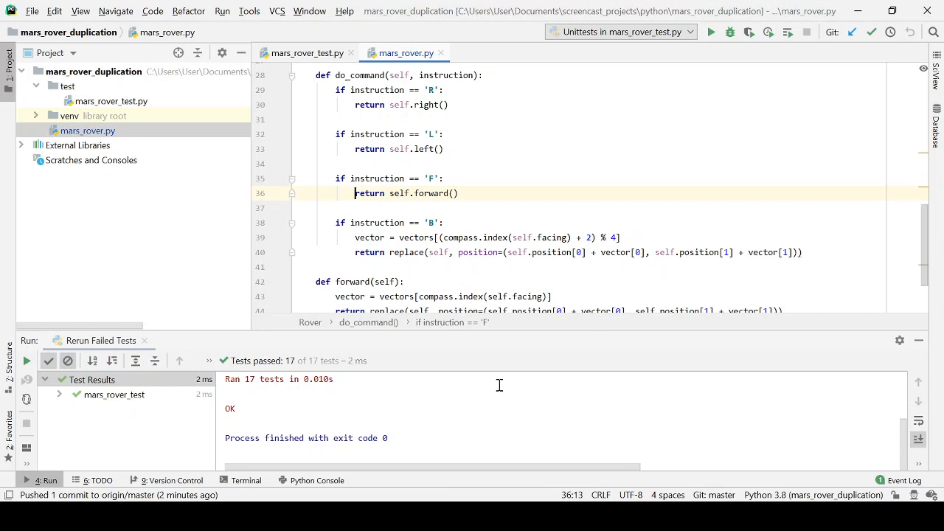
click(27, 361)
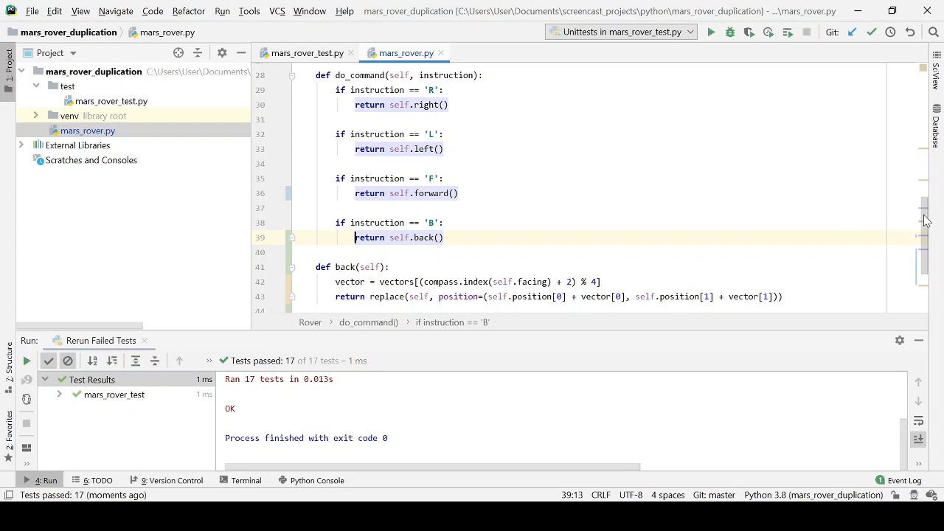
Extract forward()'s replace(...) update into move(vector), and inline the vector variables
scroll(down, 3)
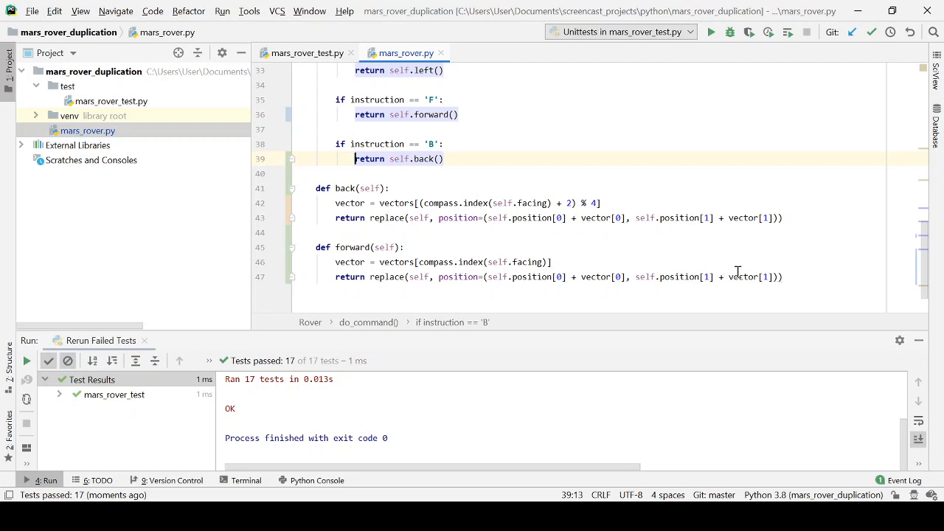
mouse_move(794, 214)
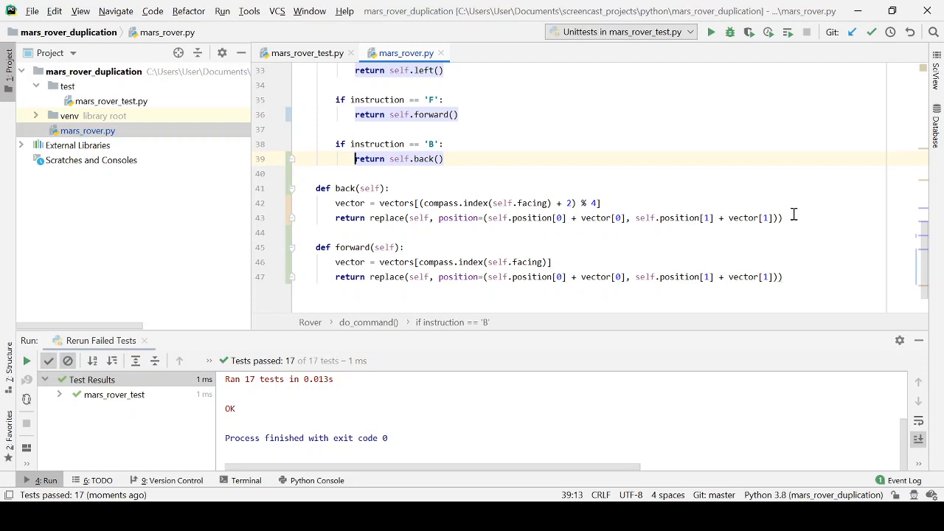
click(787, 276)
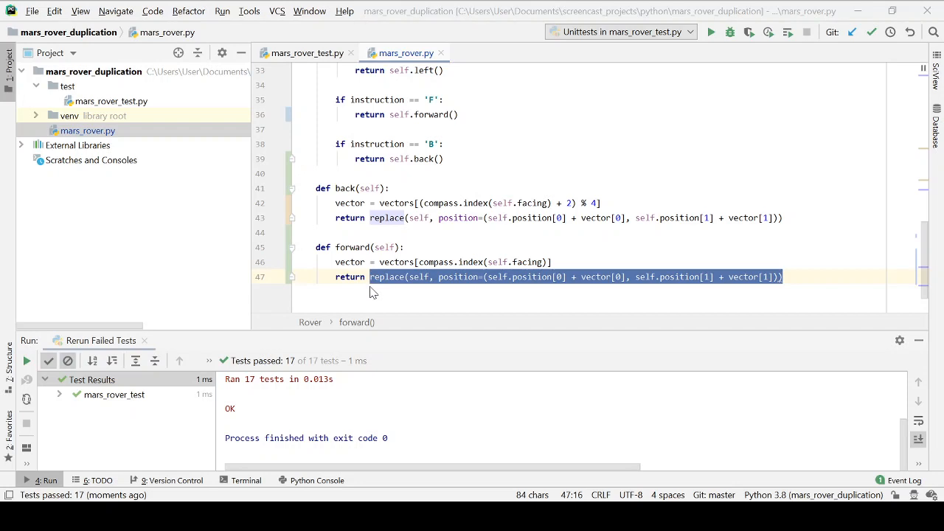
mouse_move(490, 380)
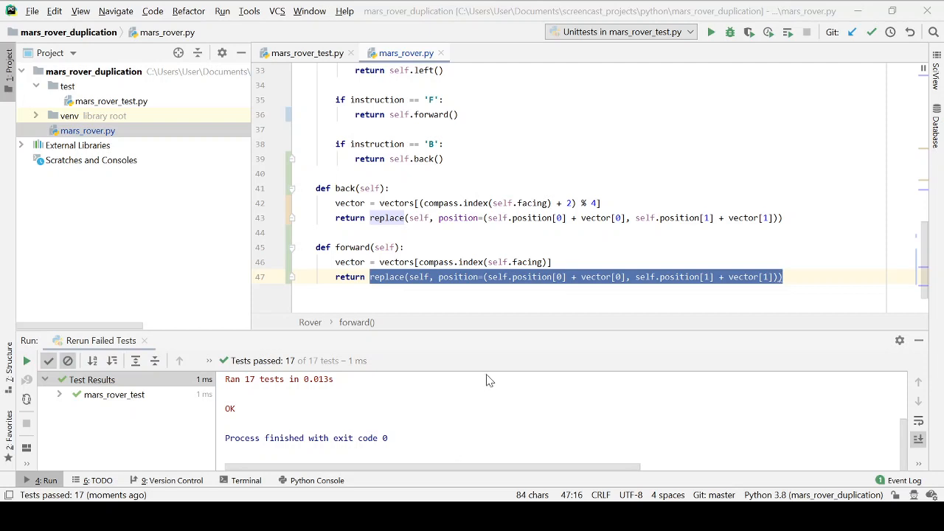
text(self.move(vector))
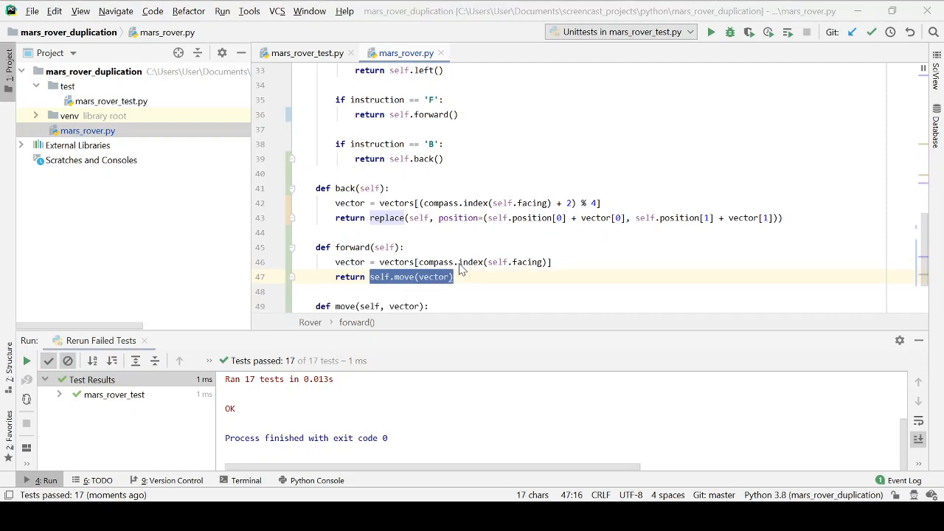
mouse_move(453, 278)
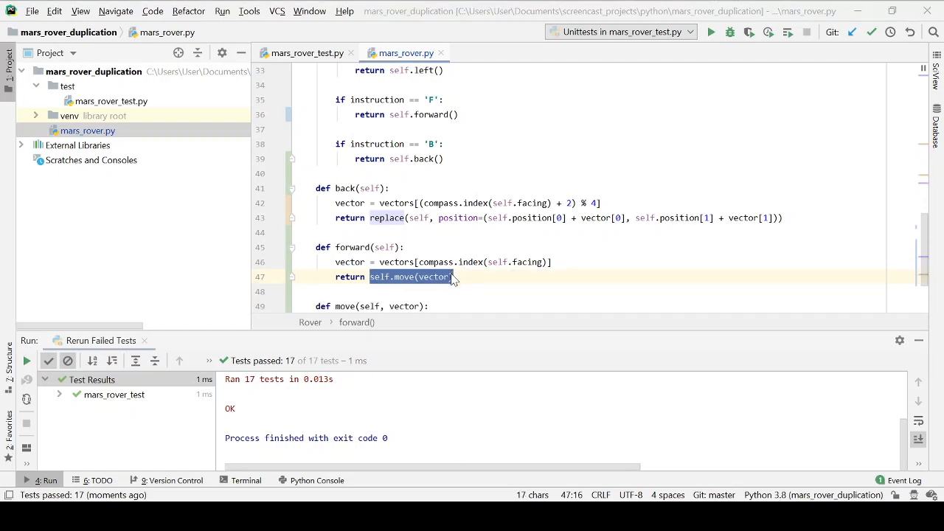
mouse_move(431, 286)
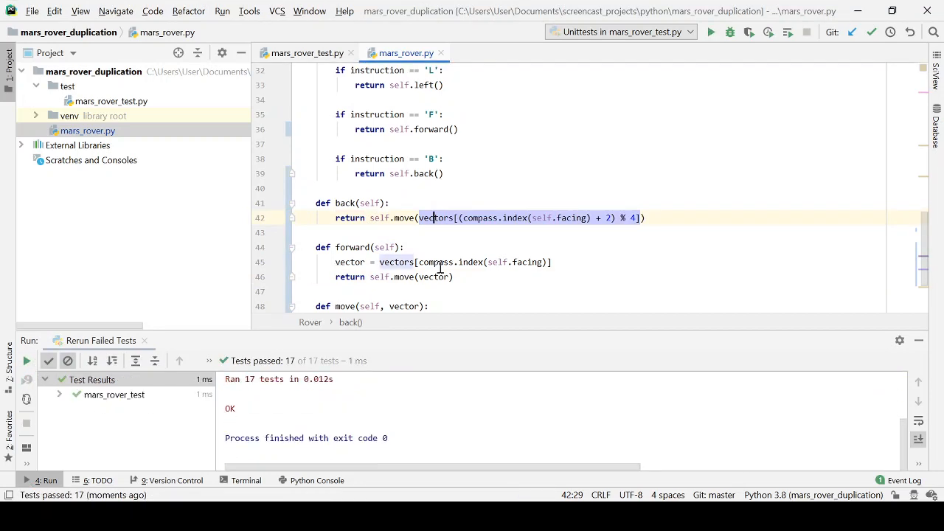
click(438, 277)
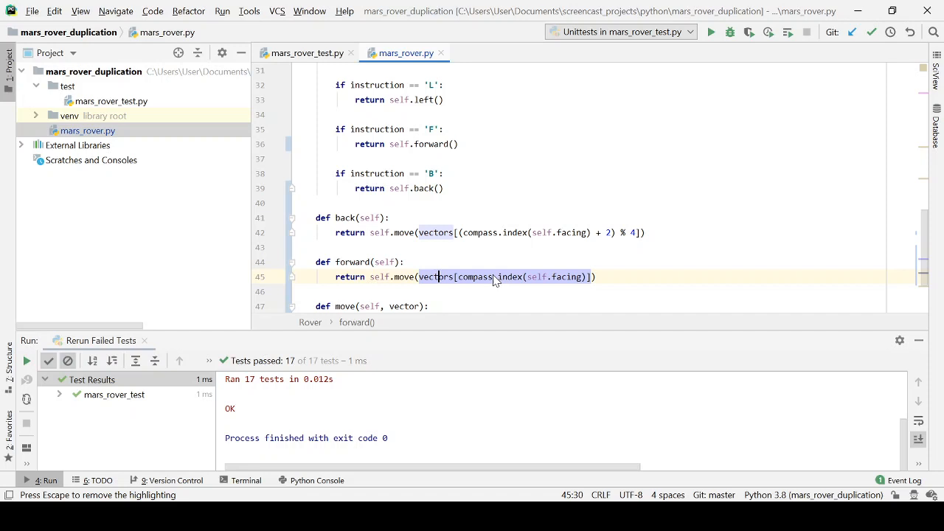
mouse_move(937, 211)
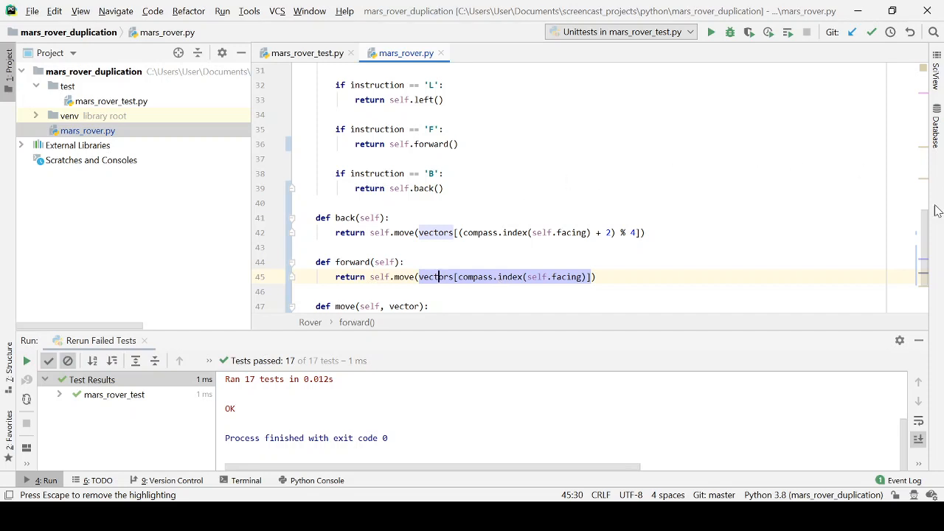
Start a commands dictionary at the top of do_command with 'R': lambda: self.right()
scroll(up, 3)
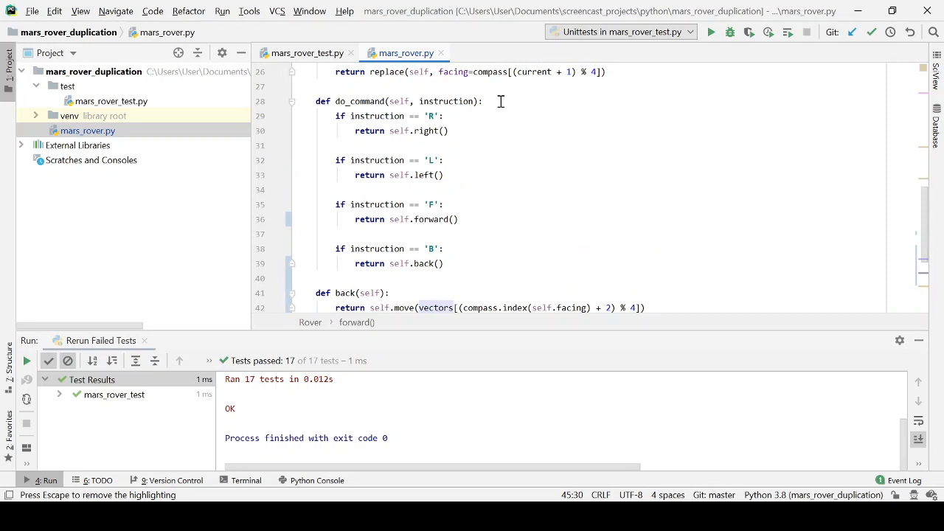
click(500, 101)
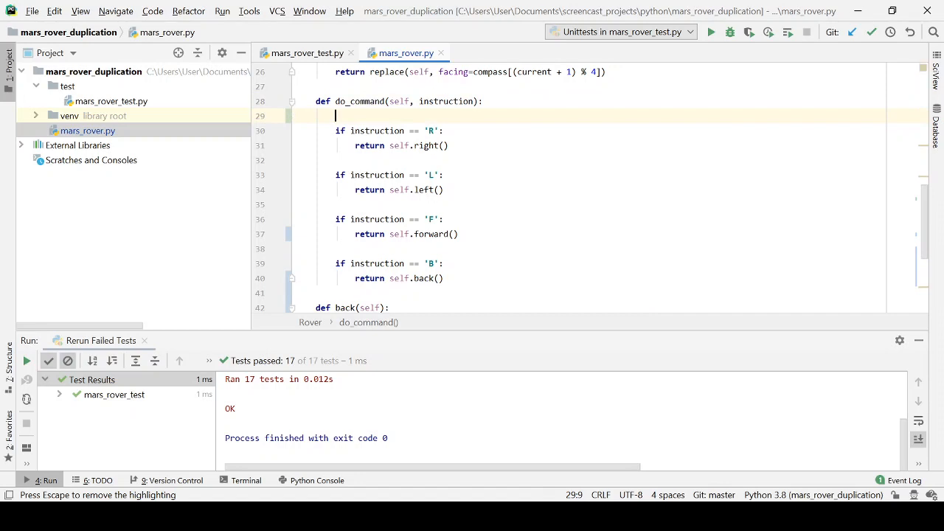
text(commands =)
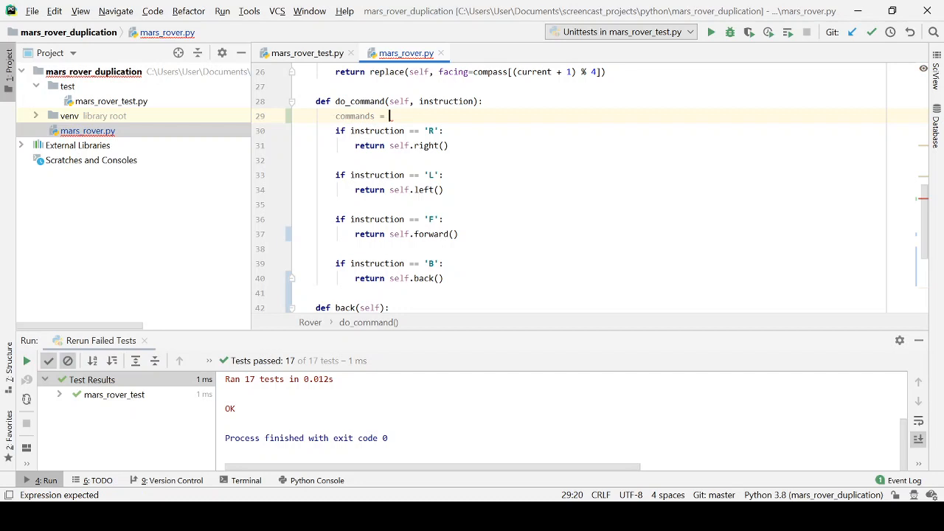
text({)
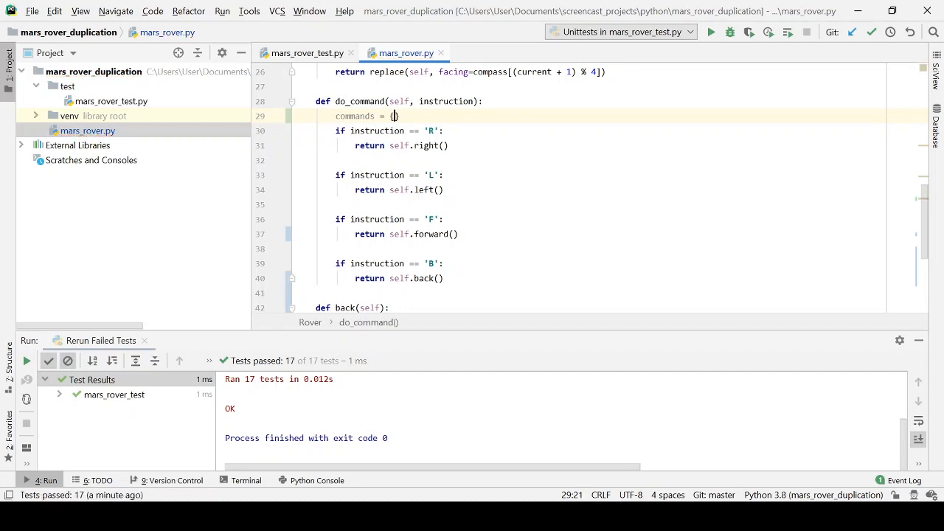
key(enter)
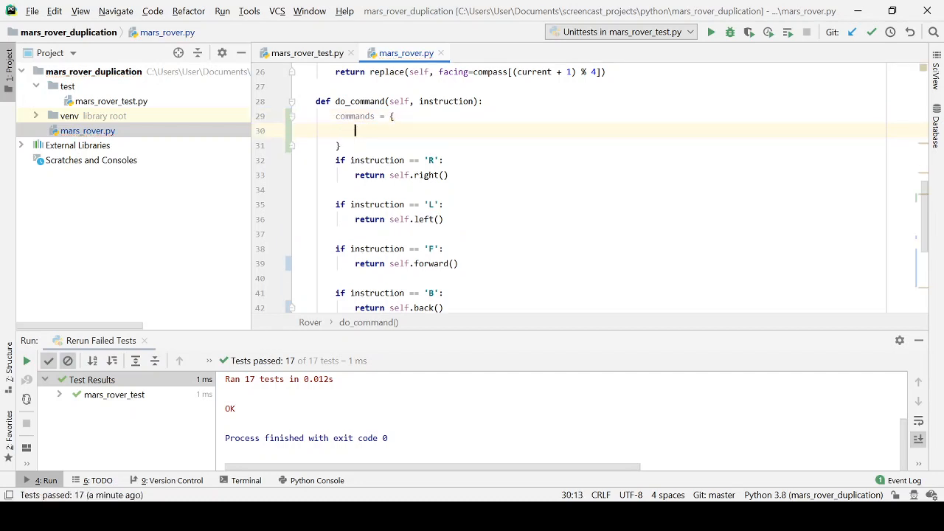
text(')
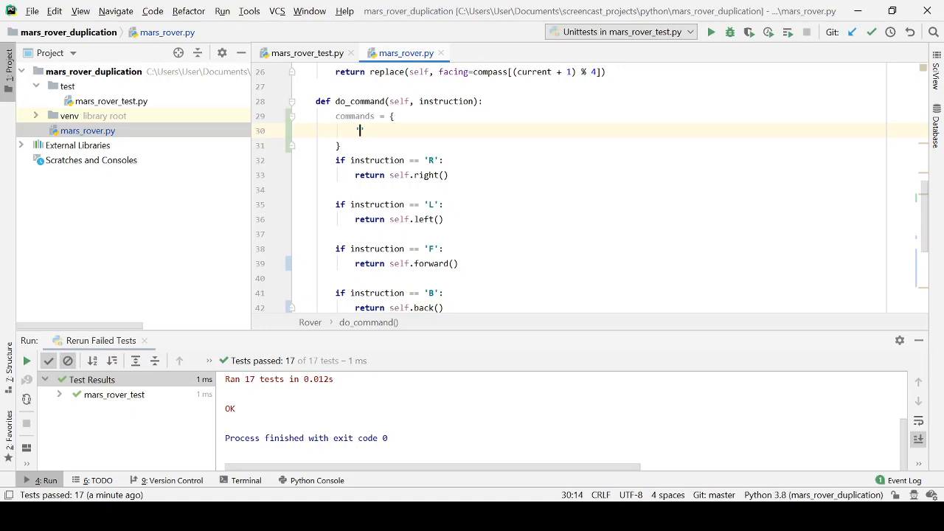
text(R)
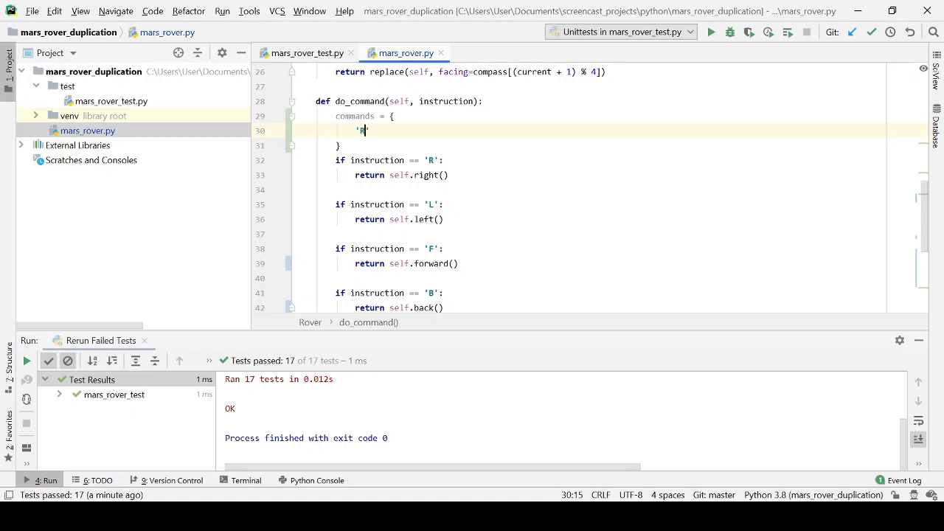
text(':)
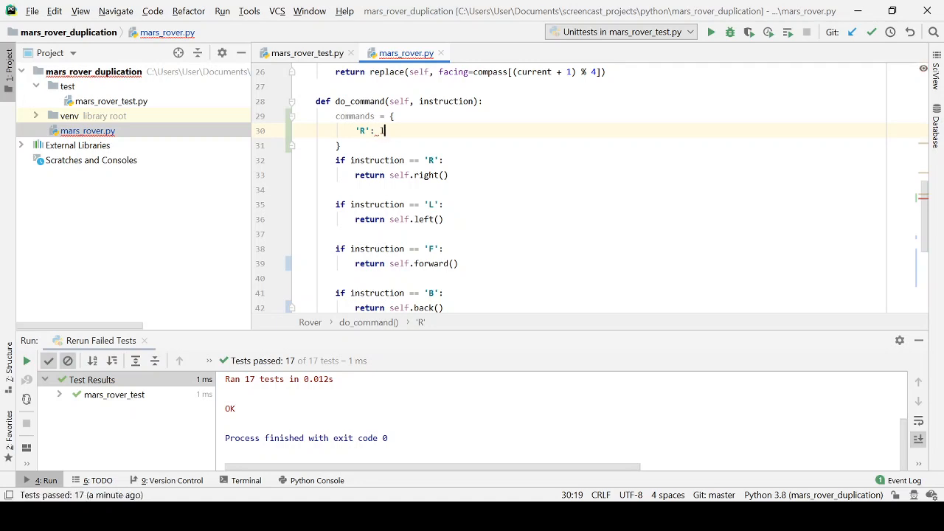
text(lambda)
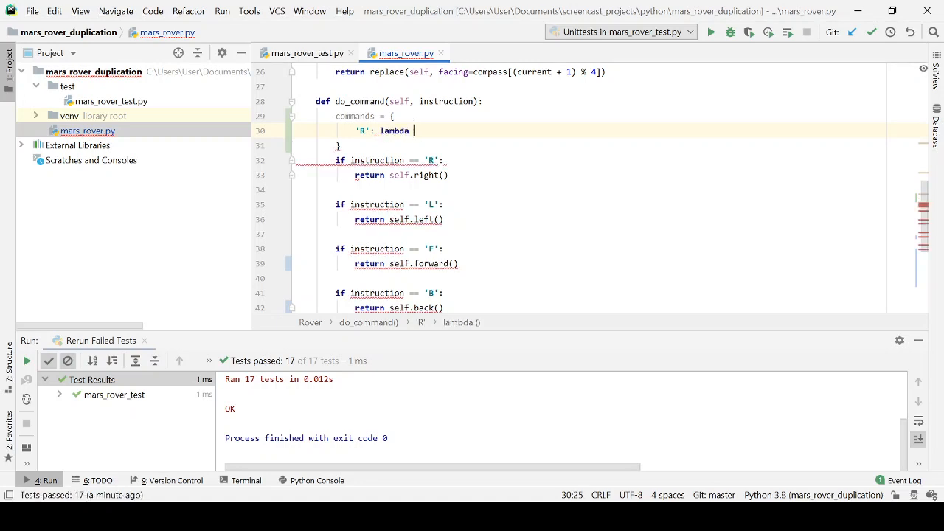
text(self.)
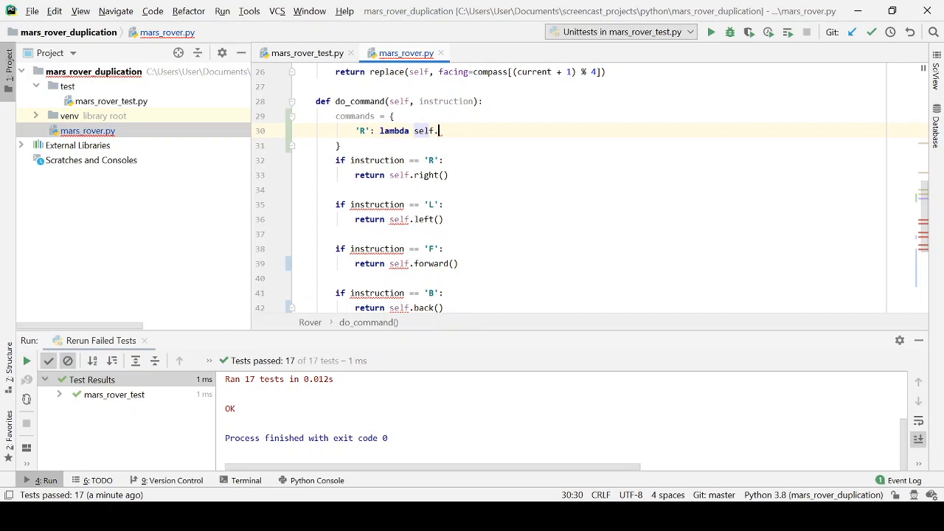
text(right)
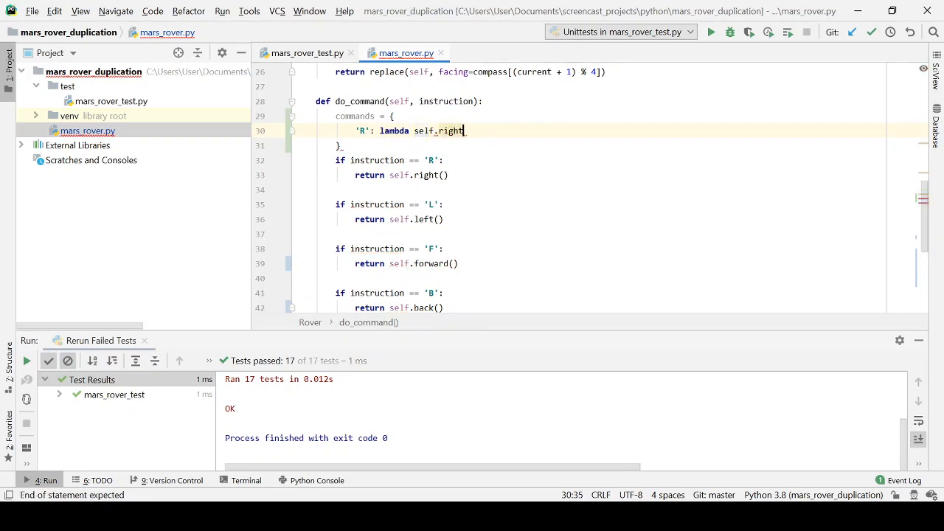
text(())
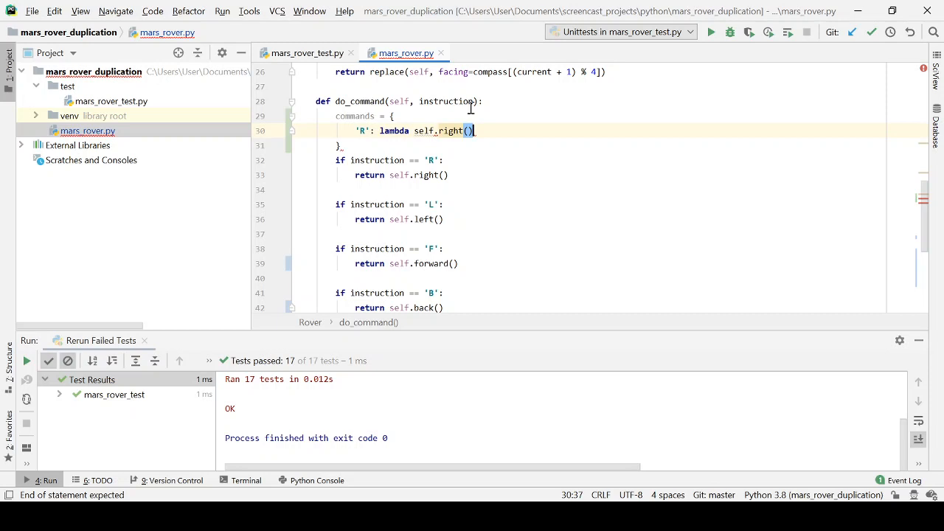
mouse_move(420, 139)
text(:)
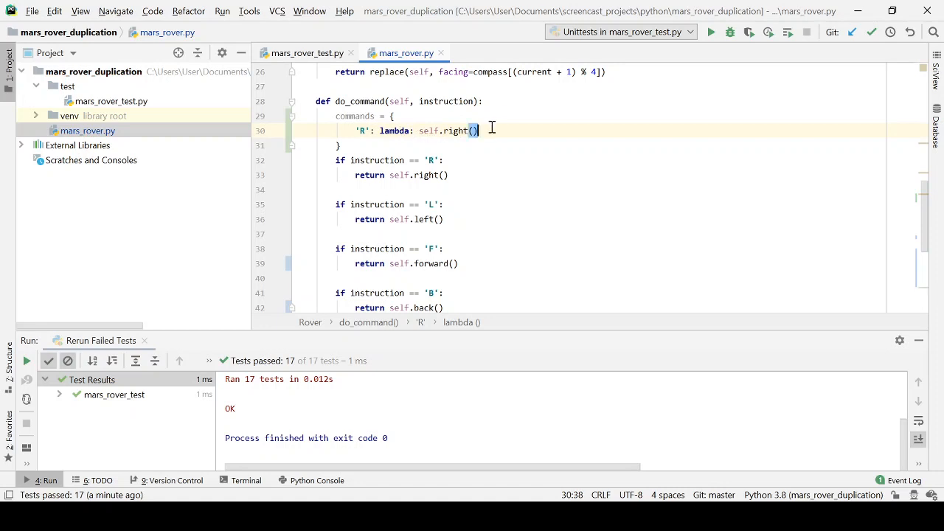
Add 'L', 'F' and 'B' entries with lambdas calling self.left(), self.forward() and self.back()
key(Enter)
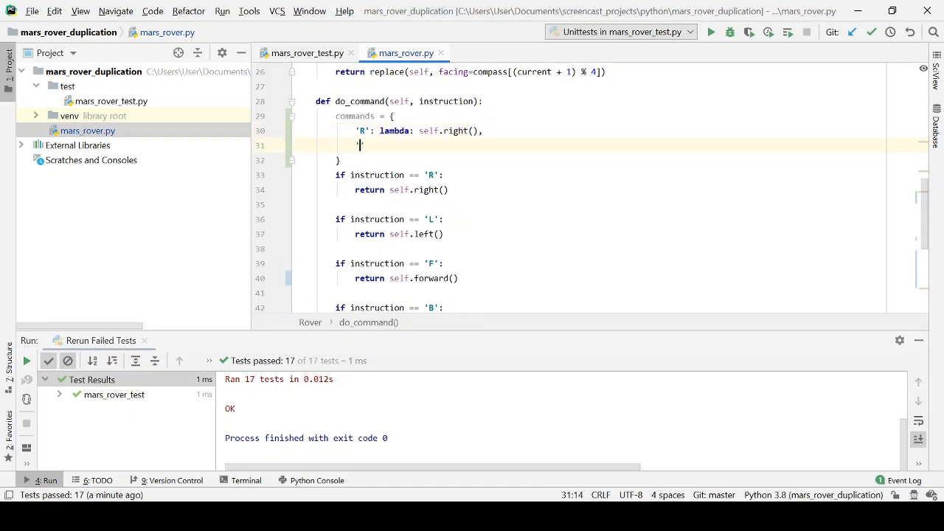
text('L',)
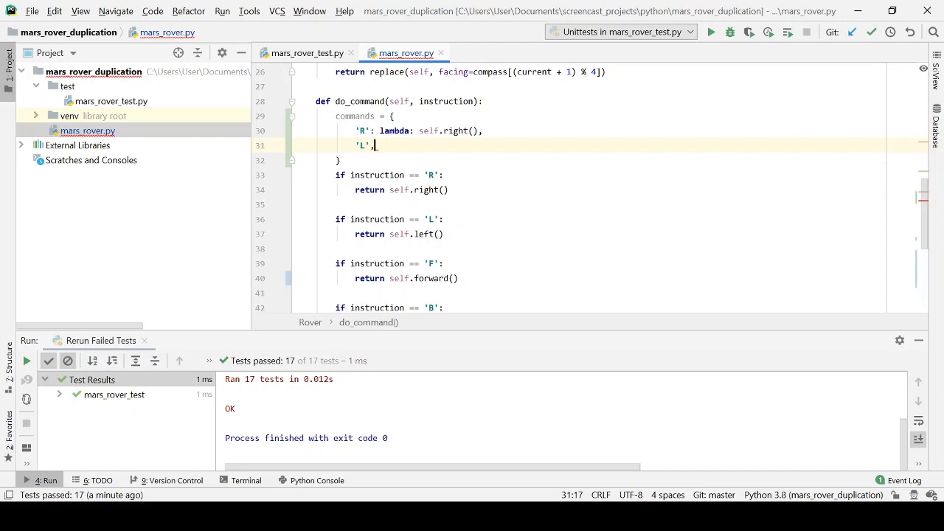
text(lam)
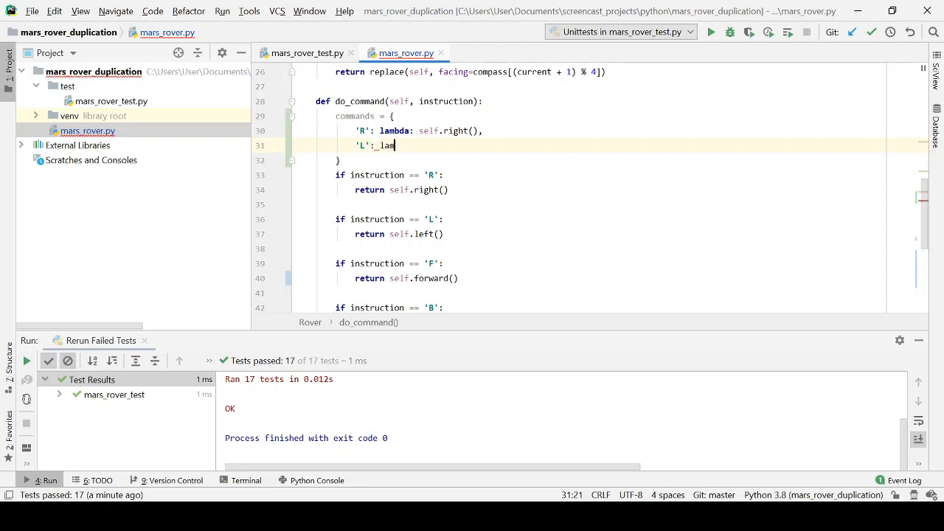
text(mbda:)
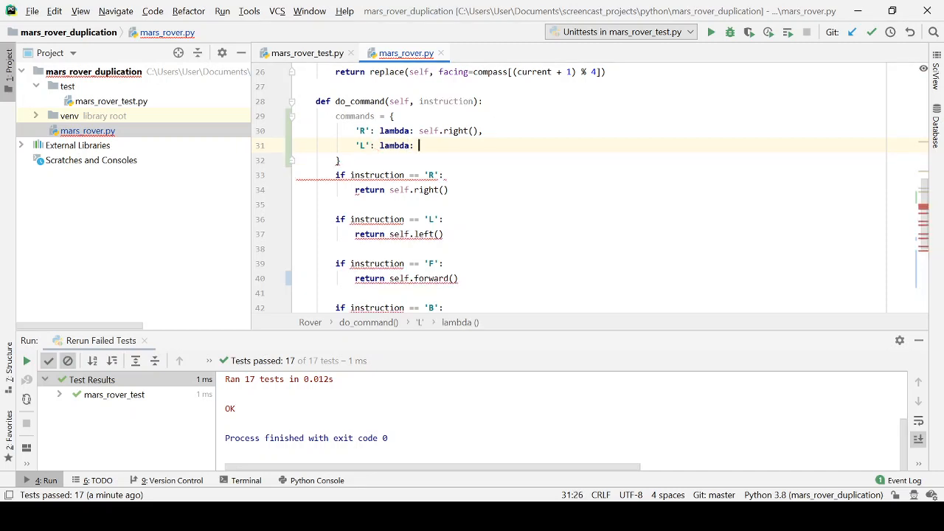
text(self.left)
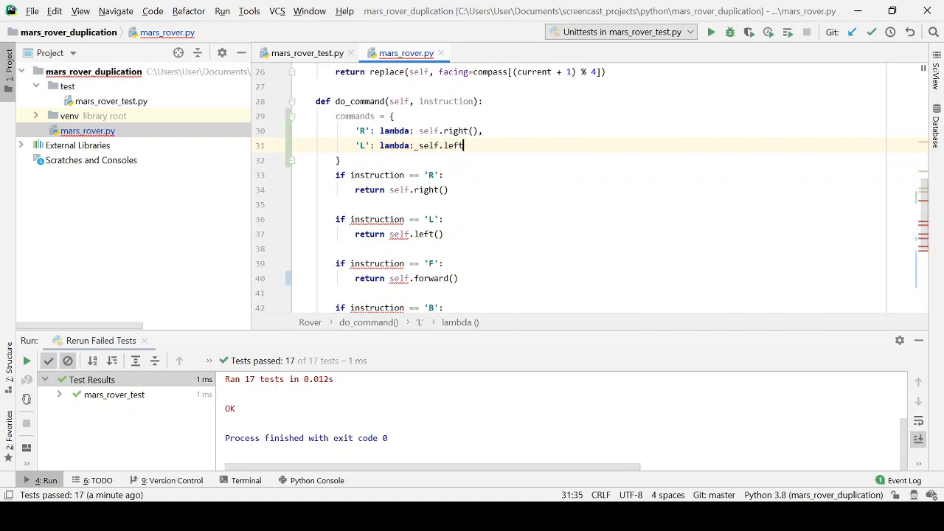
text((),)
text('F': lambd)
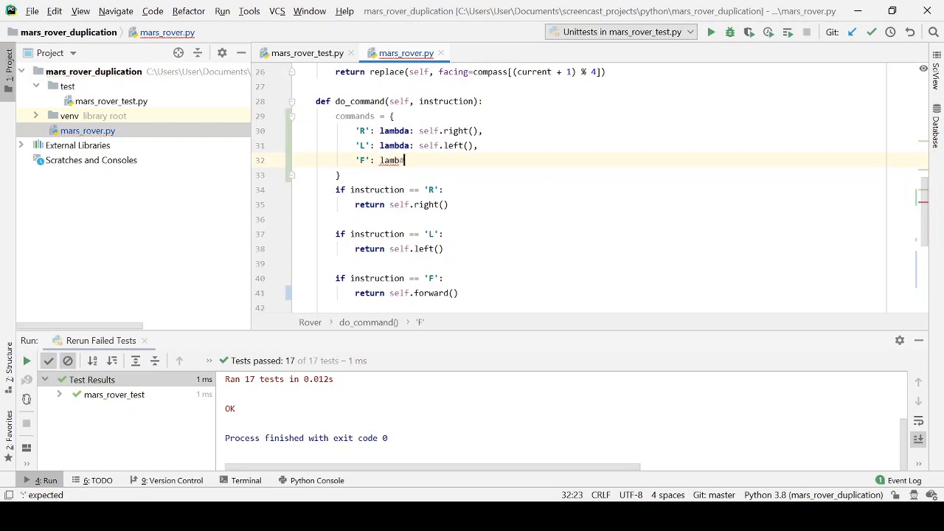
key(BackSpace)
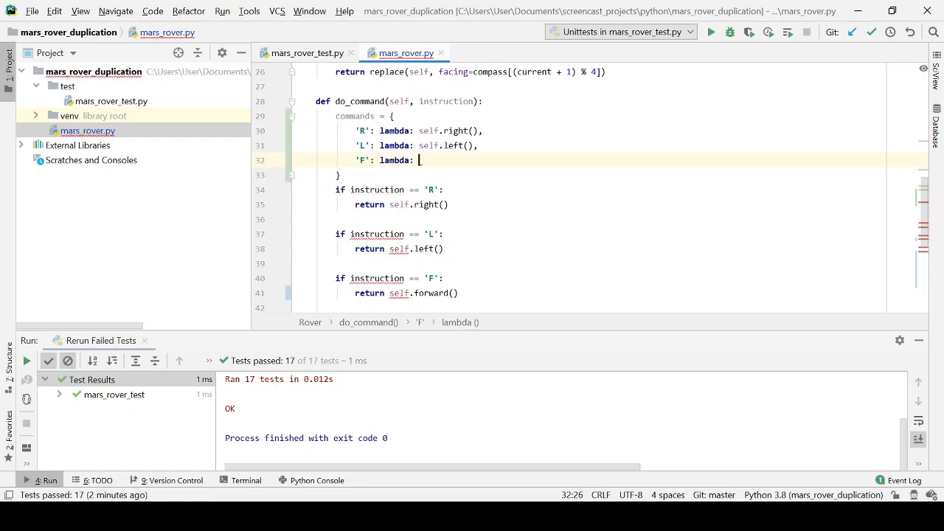
text(self.forward(),)
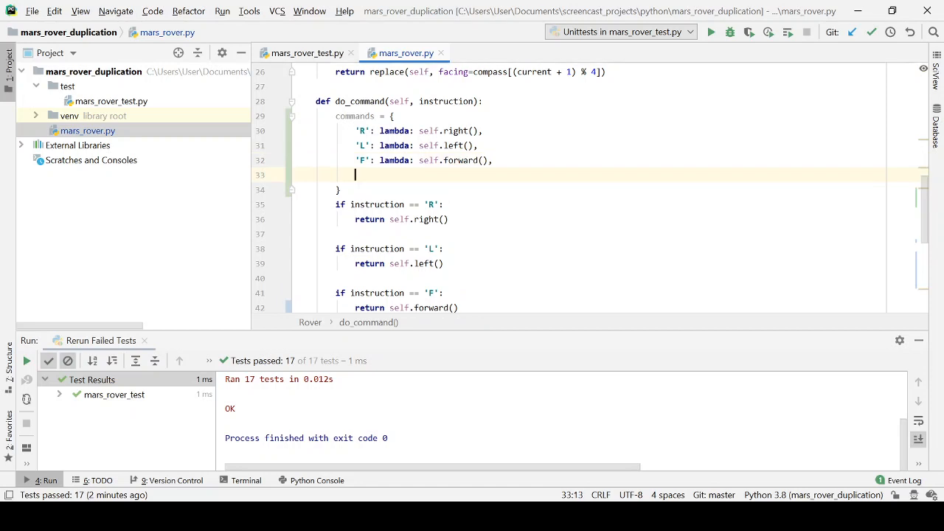
text('B': lamb)
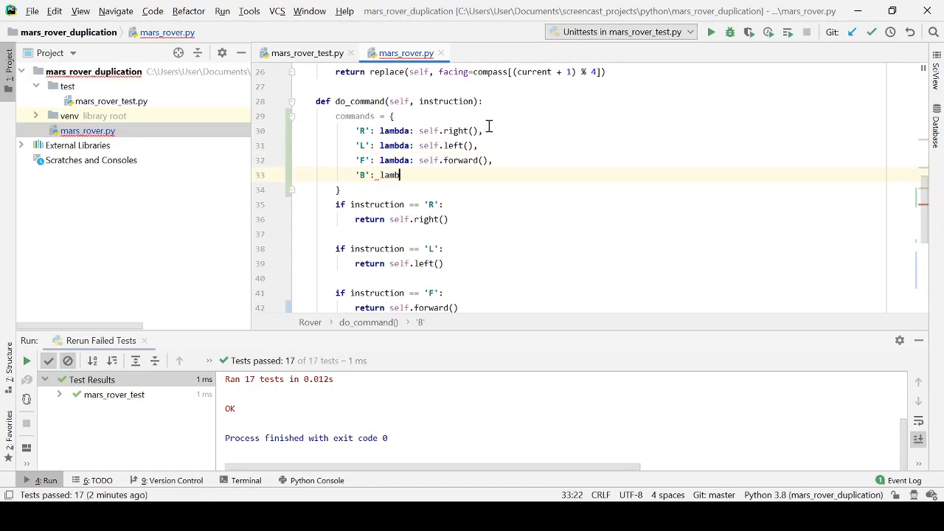
text(da: b)
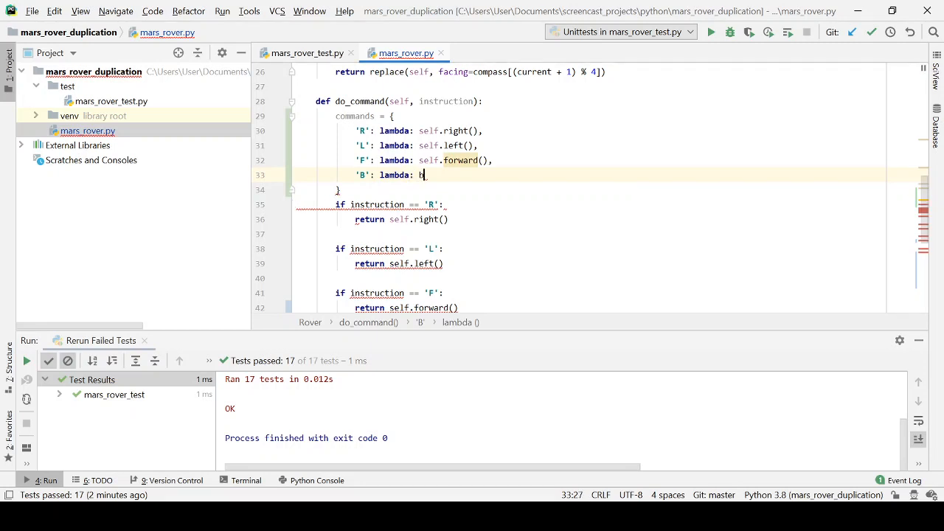
text(self.back)
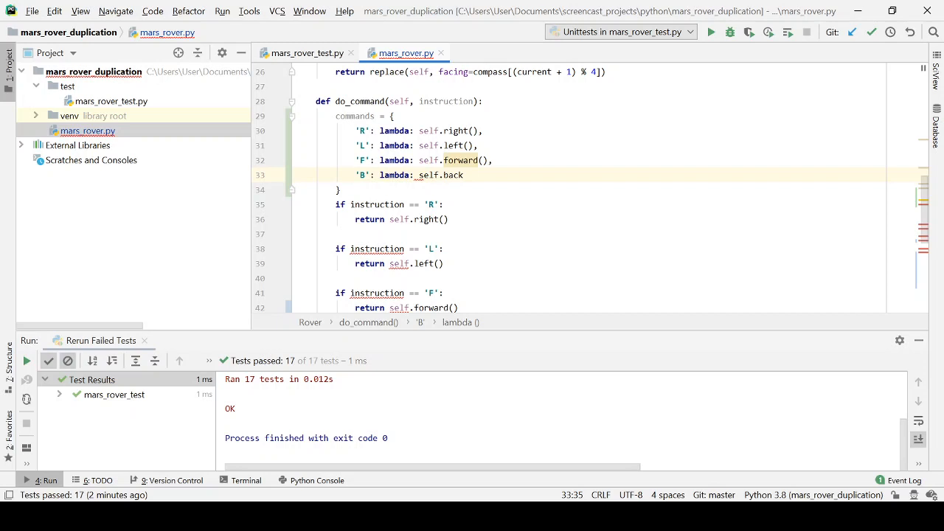
text(())
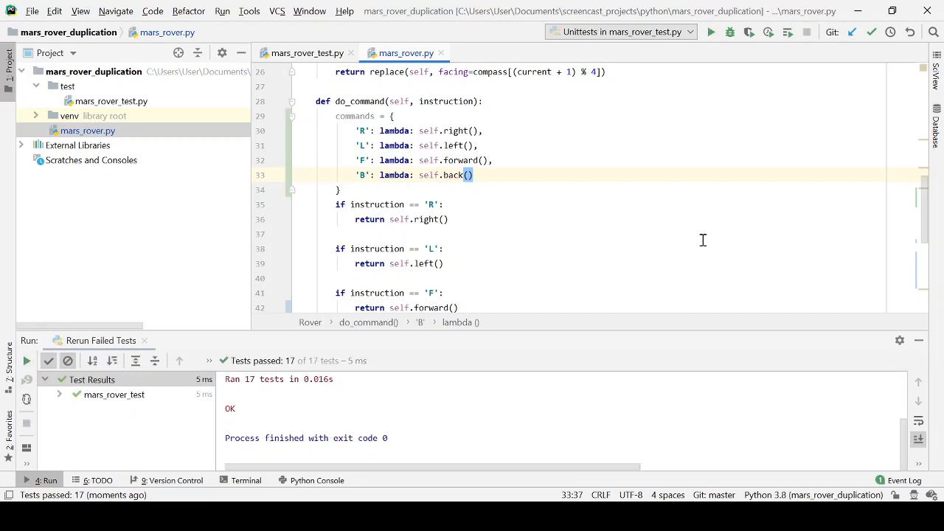
Replace do_command's if-statement chain with return commands[instruction].__call__()
scroll(down, 3)
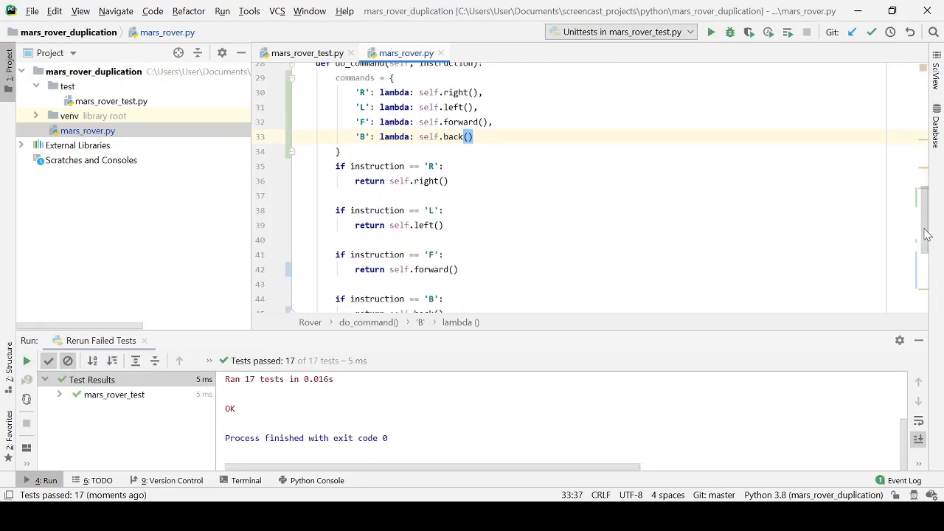
scroll(down, 3)
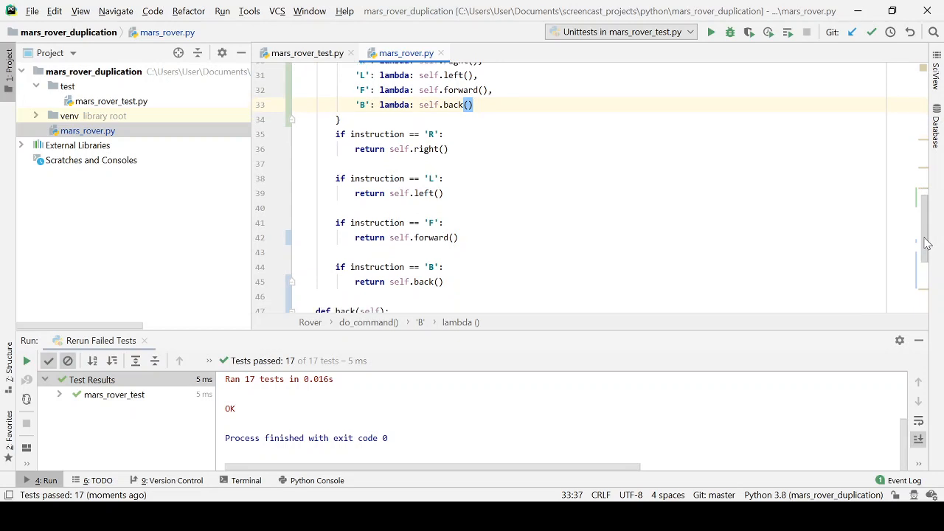
mouse_move(627, 259)
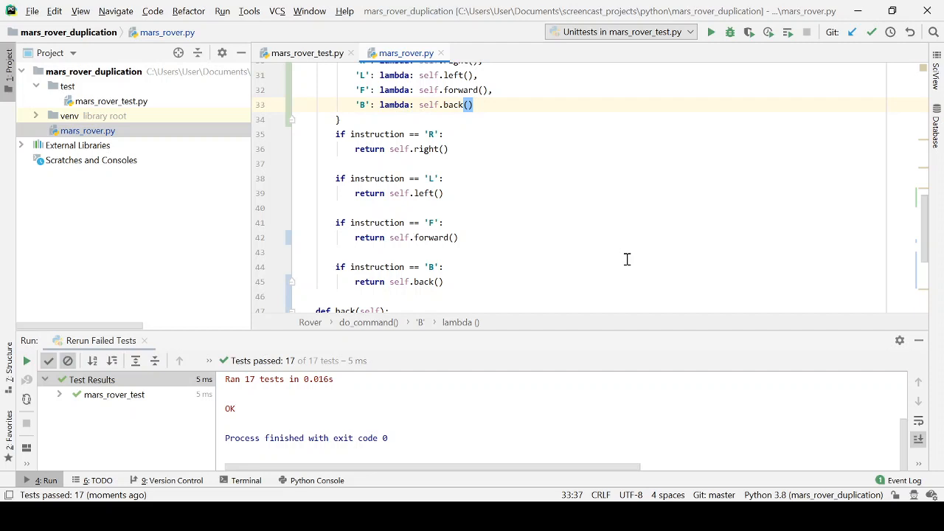
drag(336, 133, 444, 281)
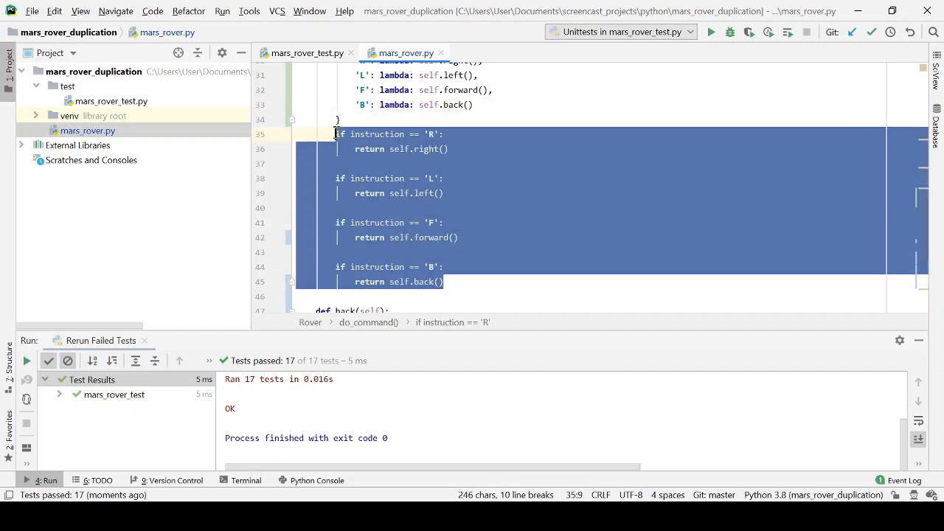
text(retu)
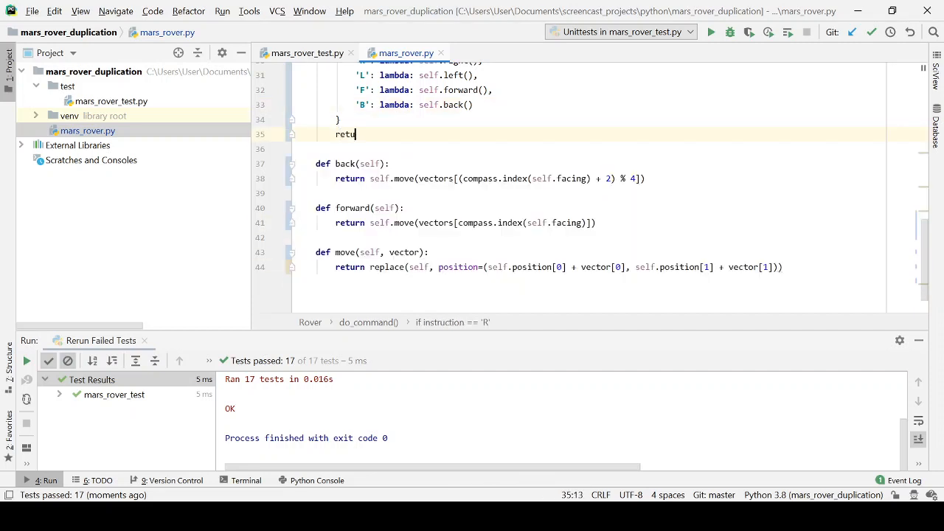
text(rn)
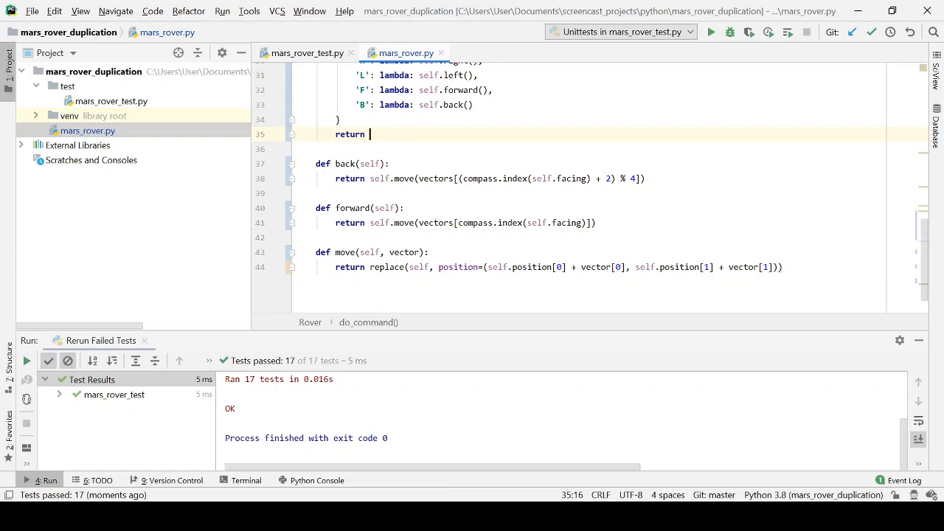
text(commands)
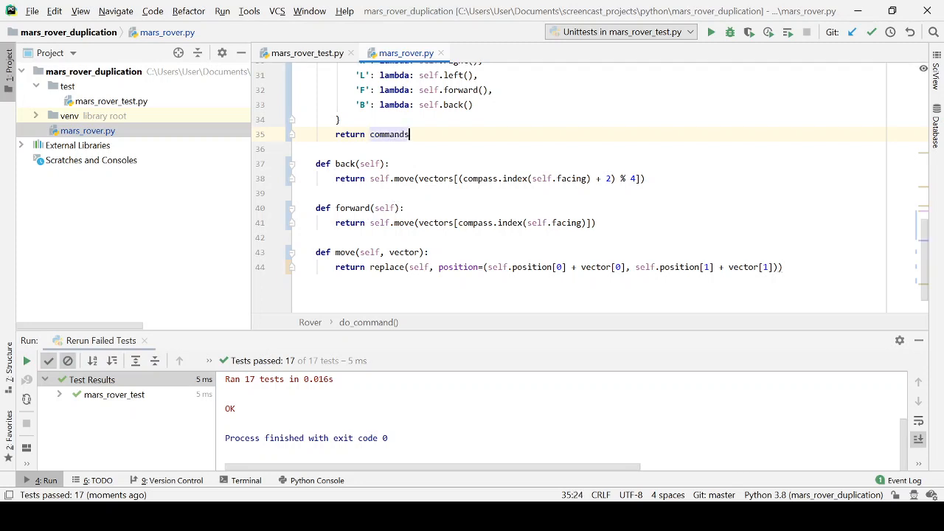
text([instruction)
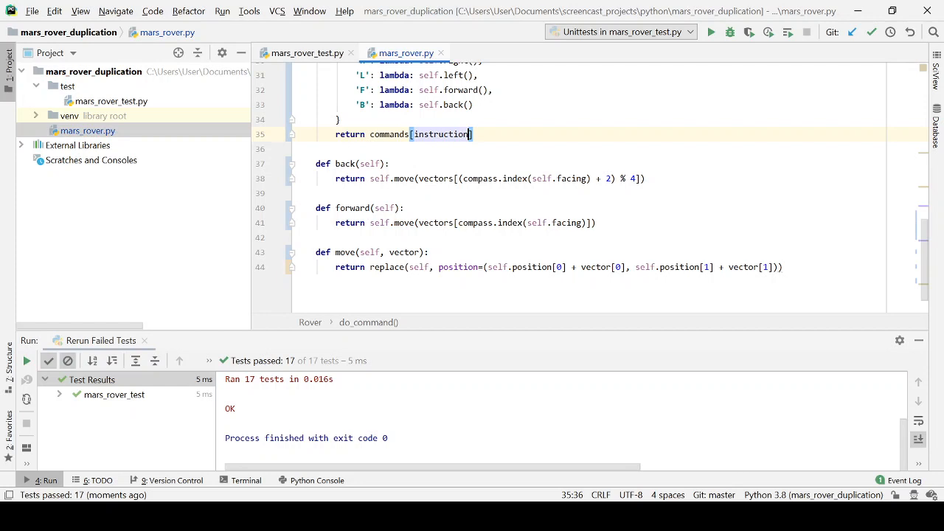
text(.)
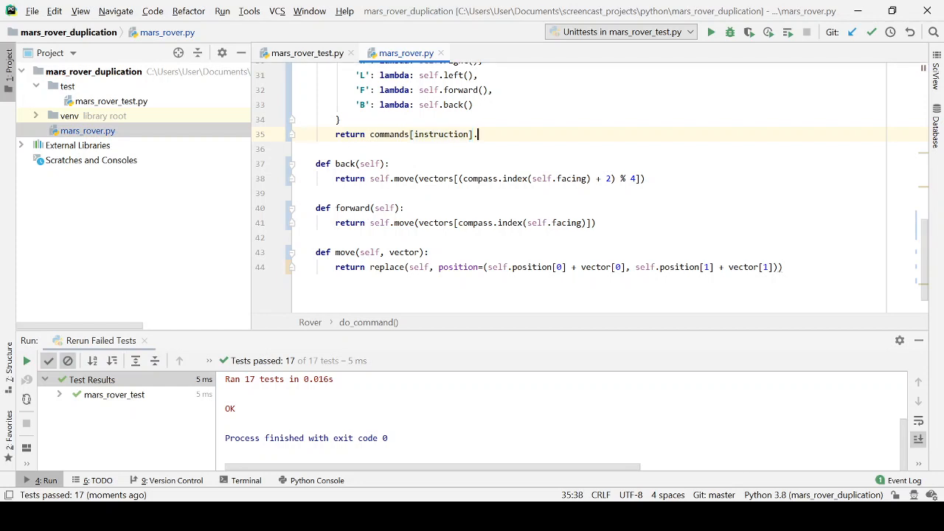
text(__call__())
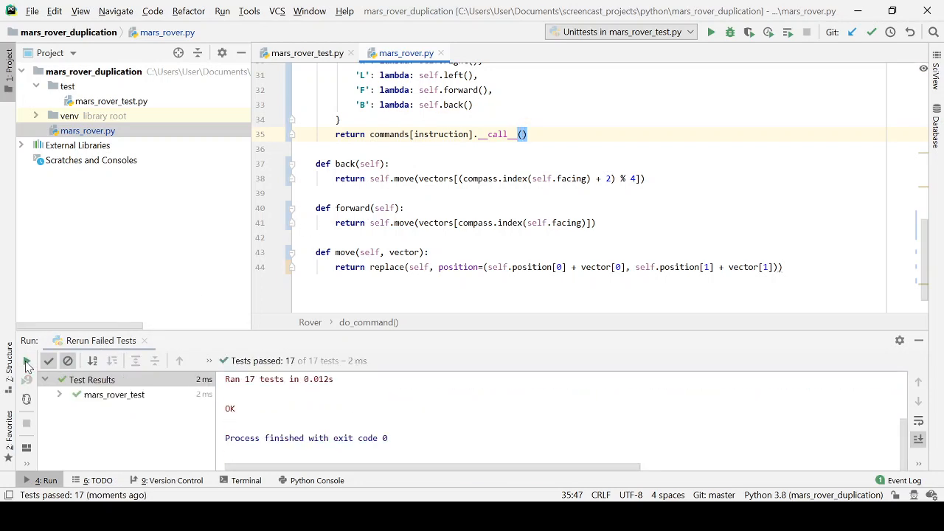
mouse_move(925, 245)
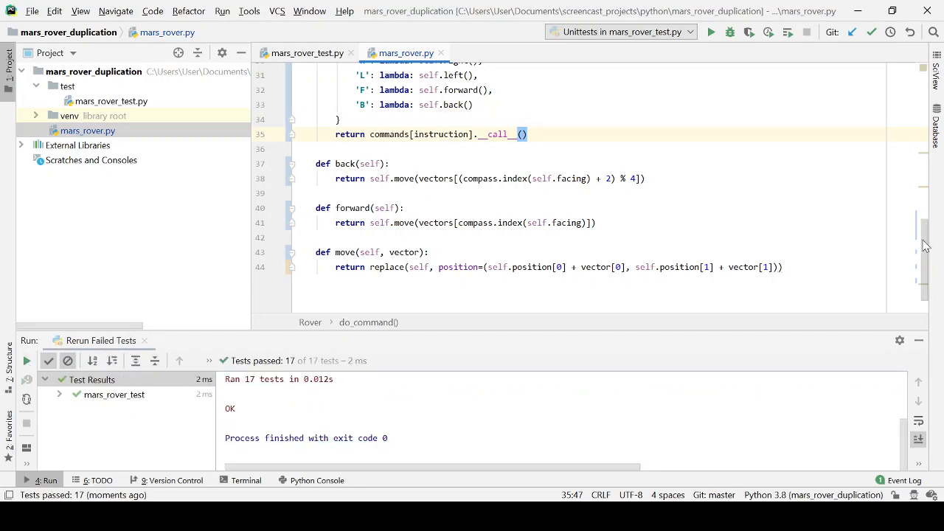
scroll(up, 3)
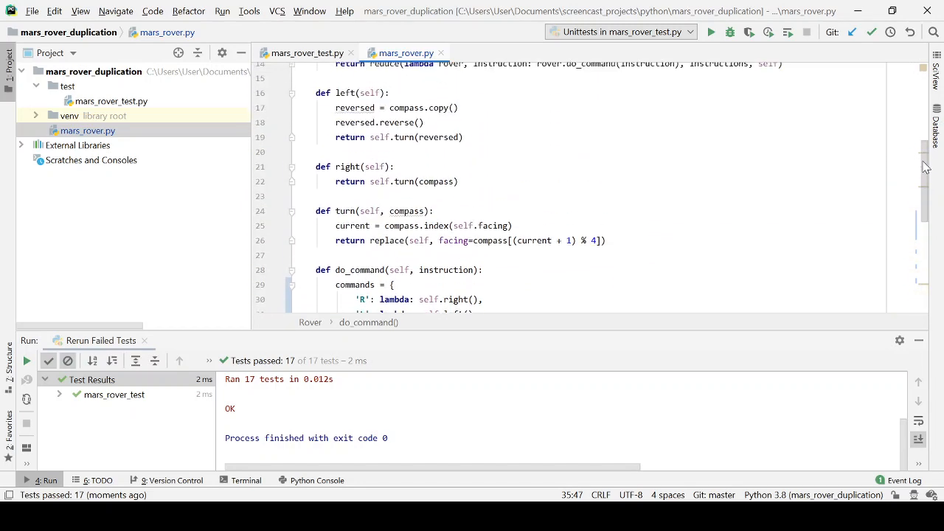
scroll(up, 3)
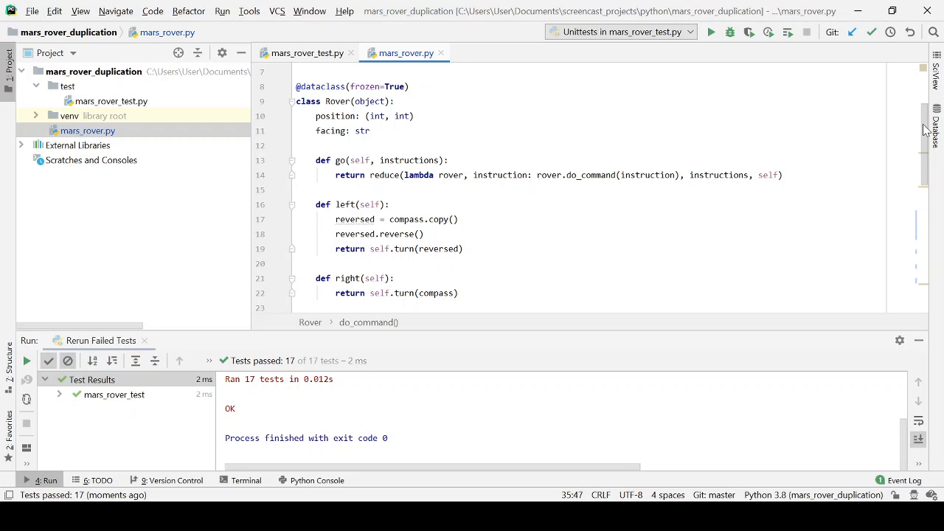
mouse_move(719, 58)
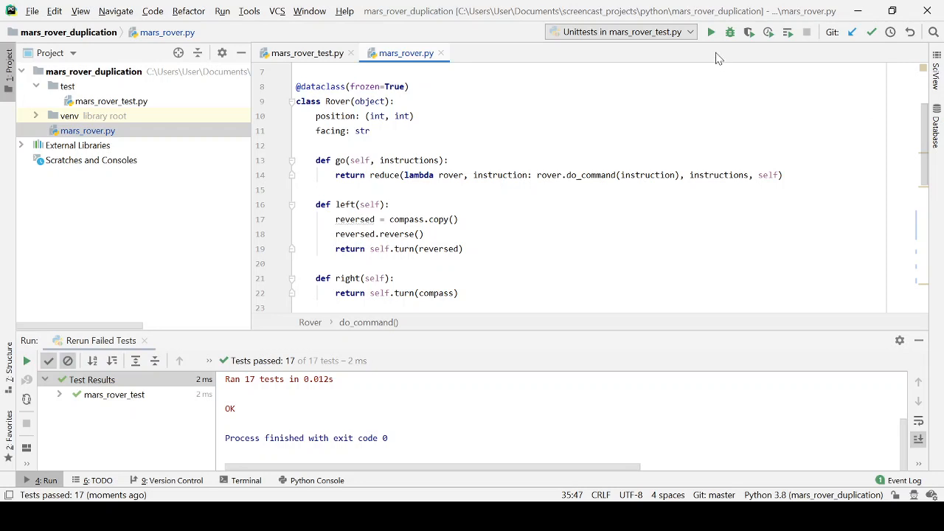
mouse_move(304, 53)
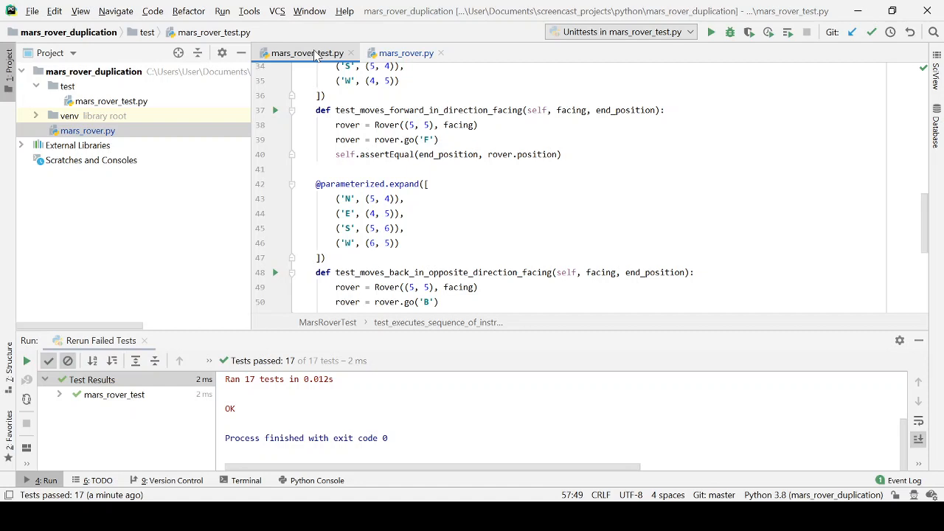
mouse_move(406, 53)
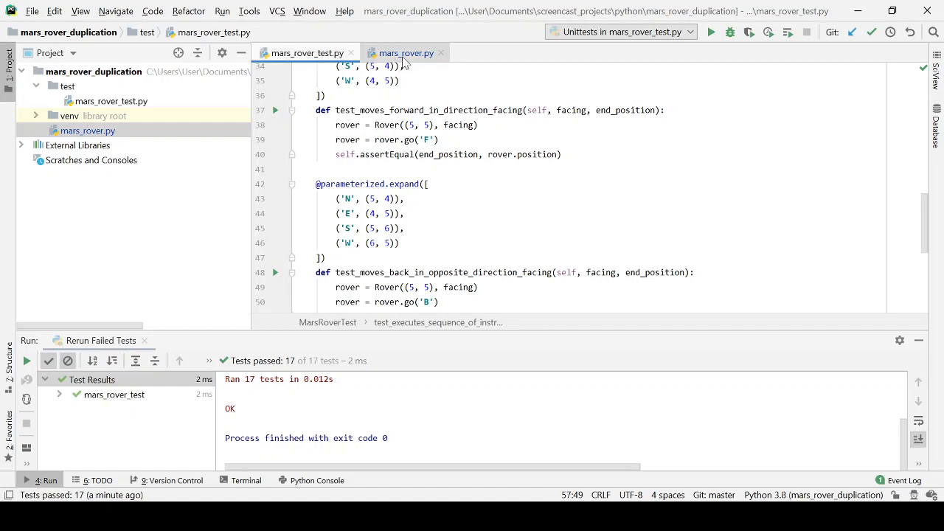
click(404, 52)
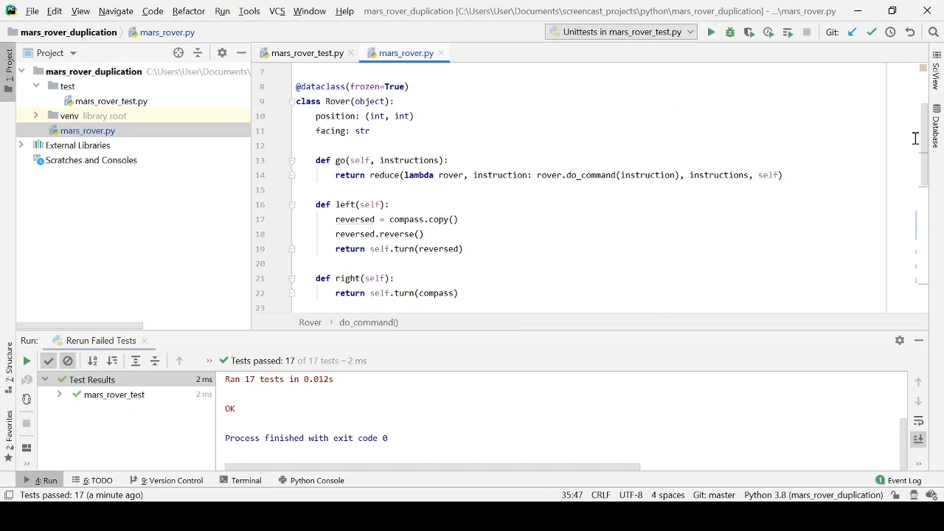
scroll(down, 3)
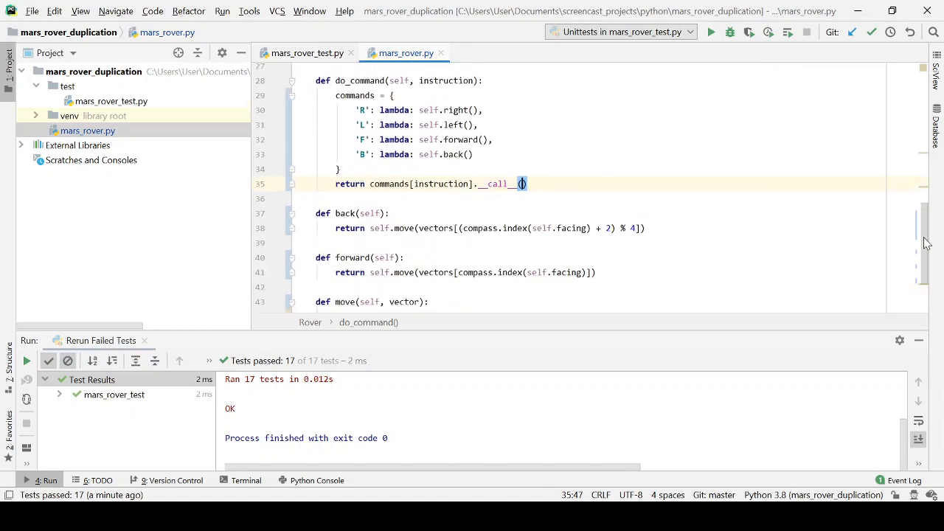
scroll(up, 3)
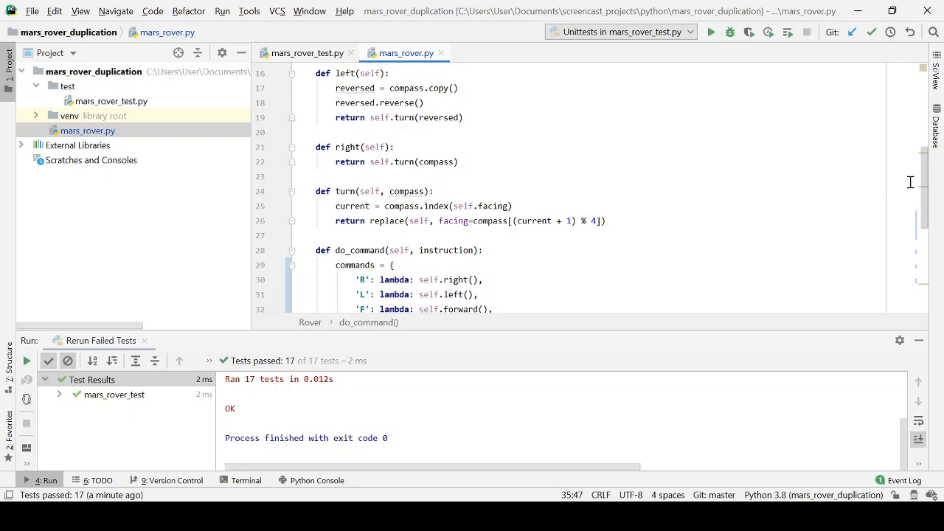
scroll(up, 3)
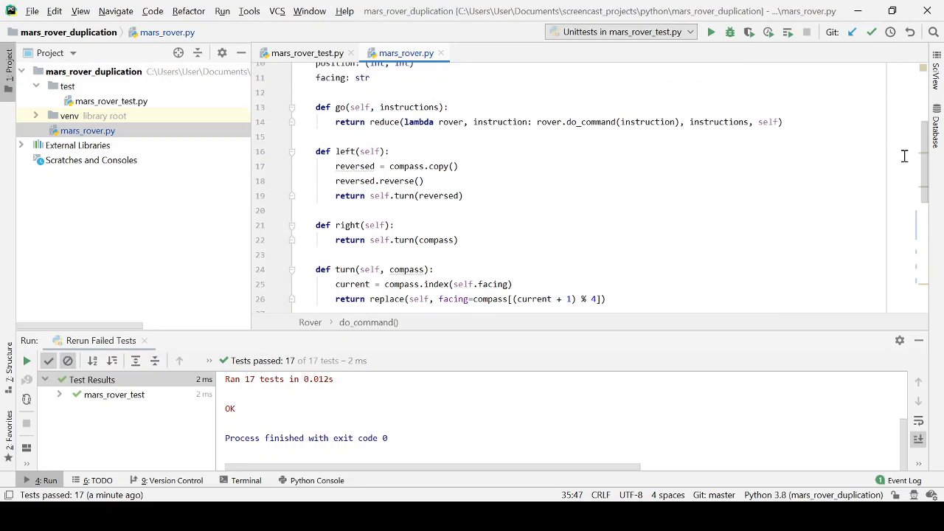